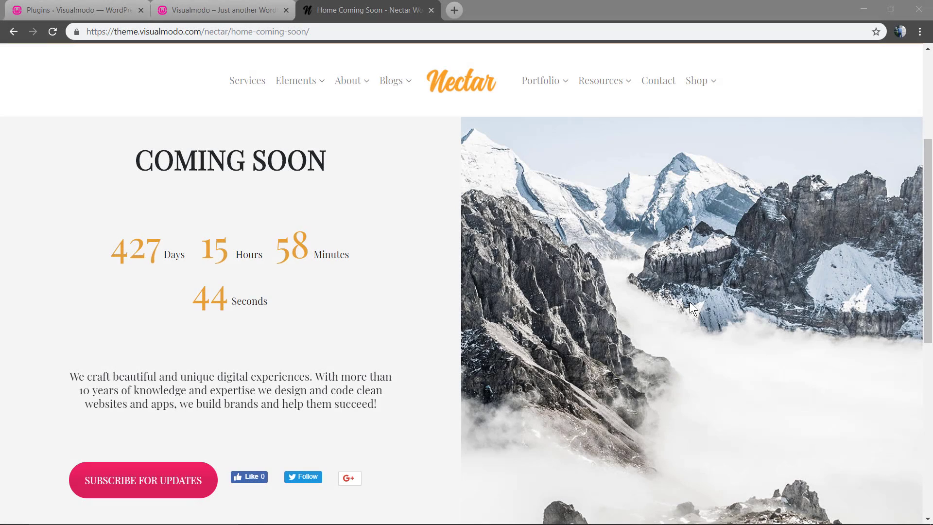
mouse_move(455, 311)
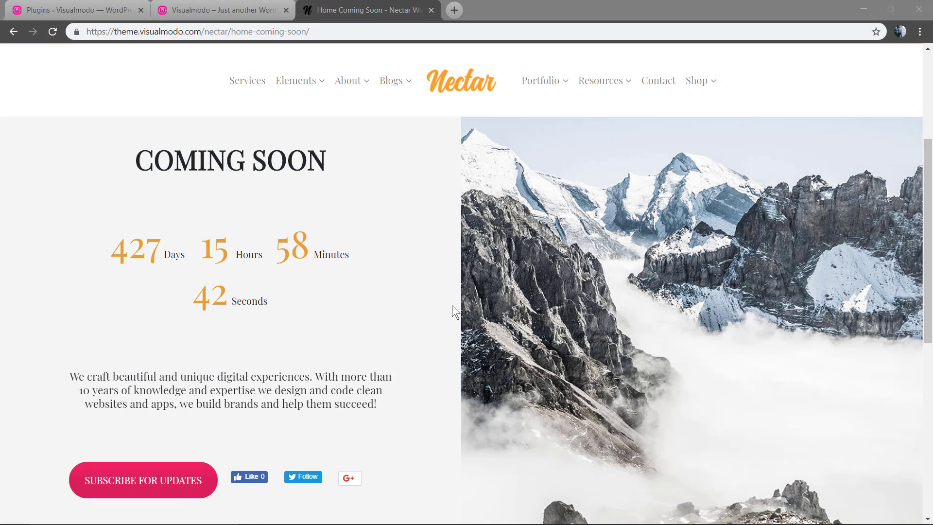
mouse_move(431, 300)
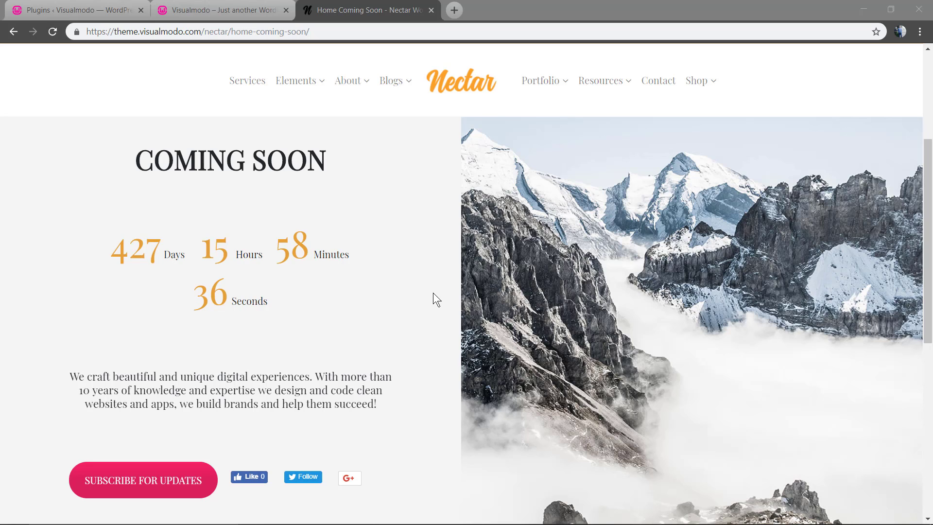
mouse_move(431, 303)
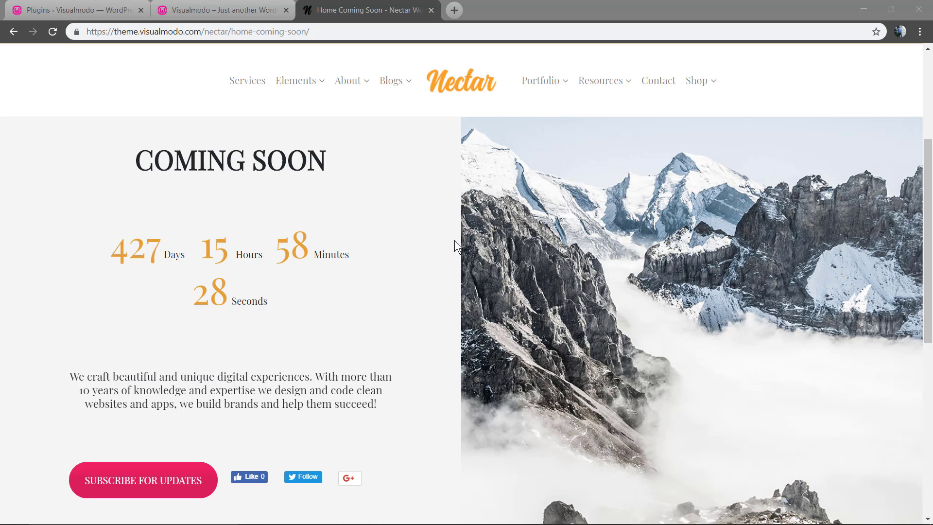
mouse_move(529, 187)
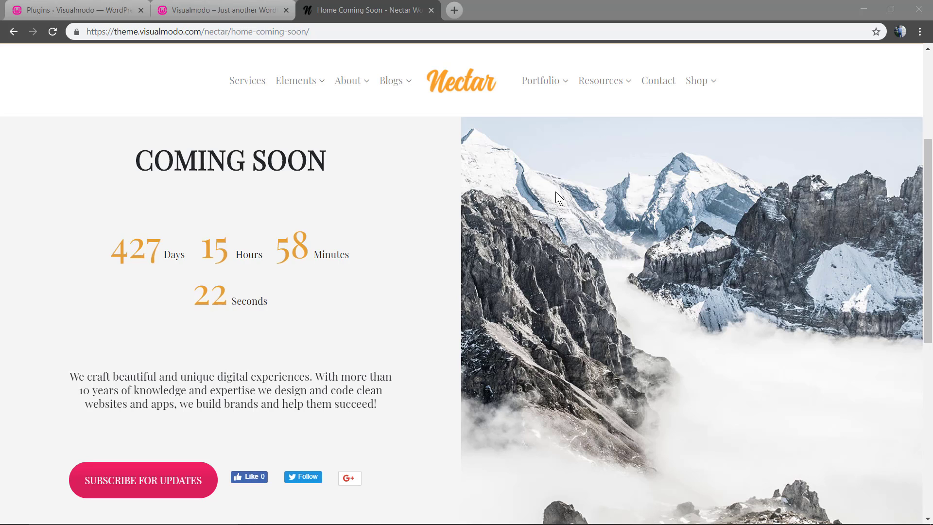
mouse_move(488, 190)
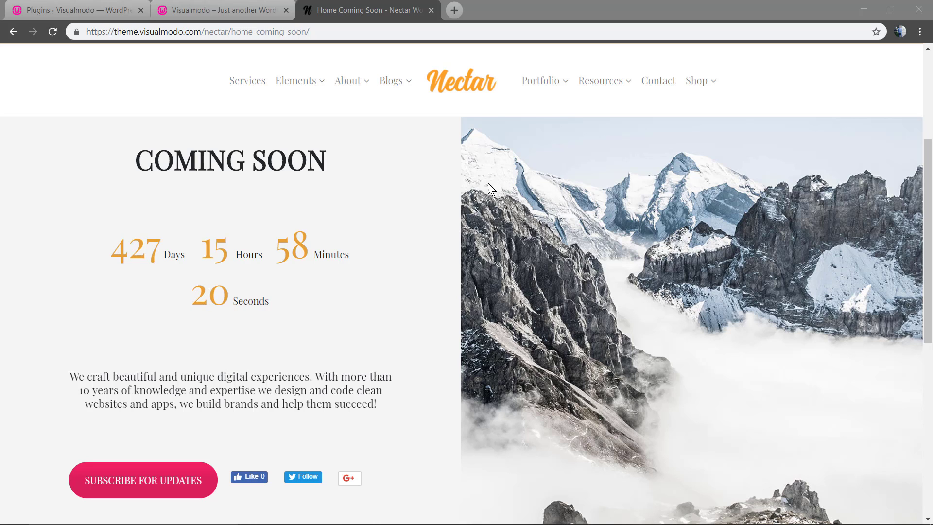
mouse_move(604, 169)
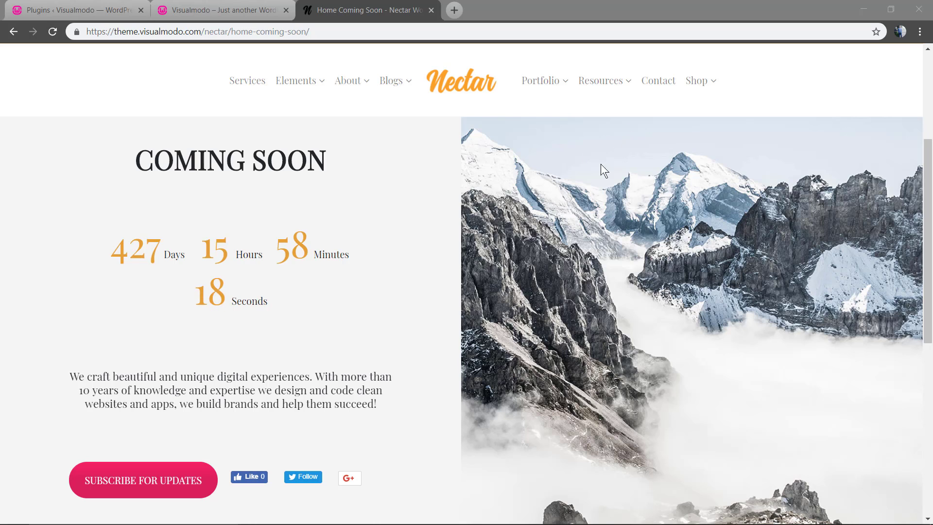
mouse_move(600, 81)
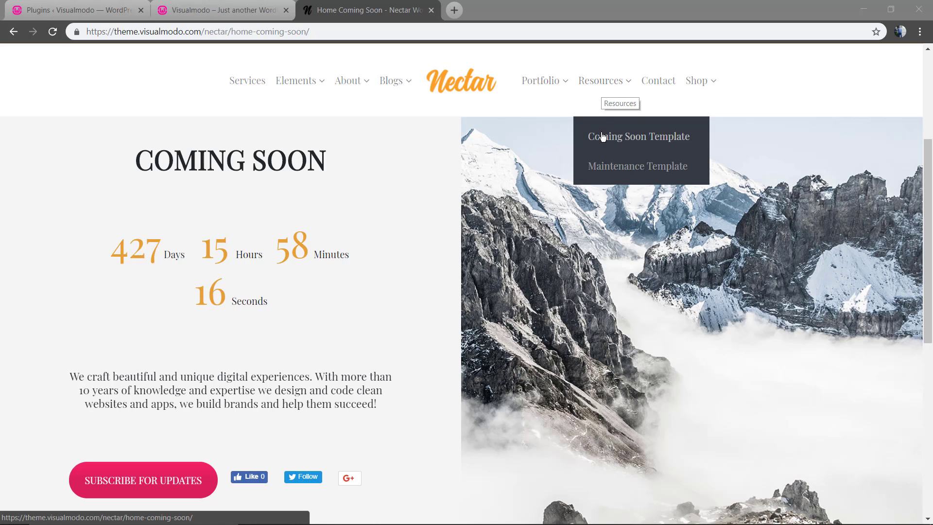
Step: Open the Nectar maintenance-mode template demo from the Resources menu
click(638, 136)
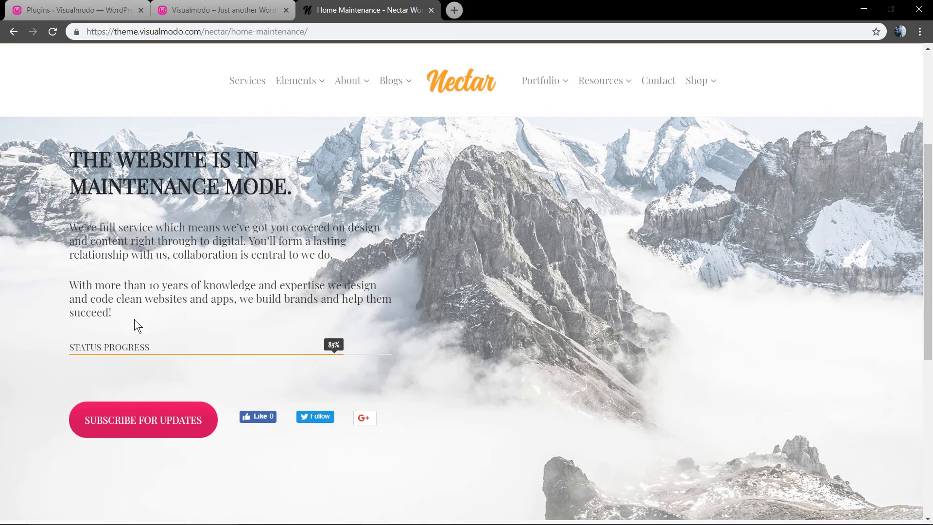
mouse_move(365, 417)
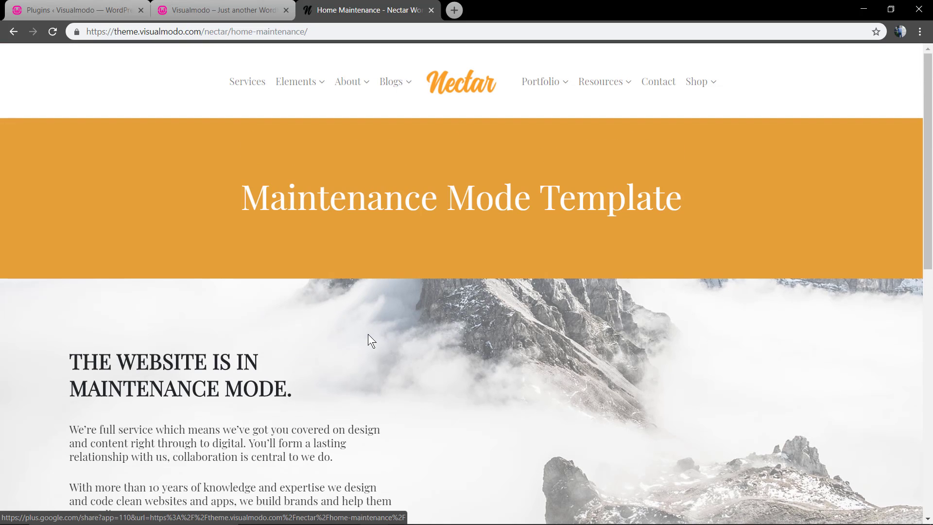
Step: Switch to the local Visualmodo WordPress site tab
click(221, 10)
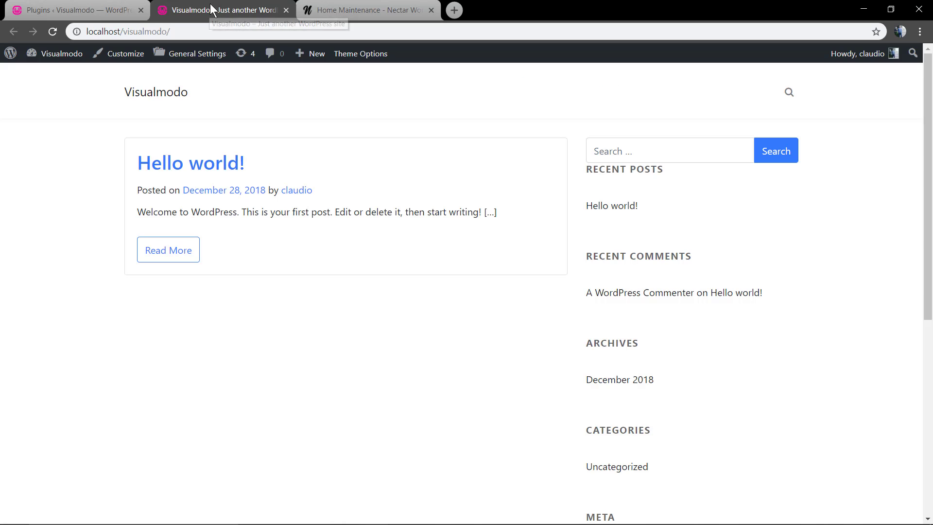
mouse_move(435, 343)
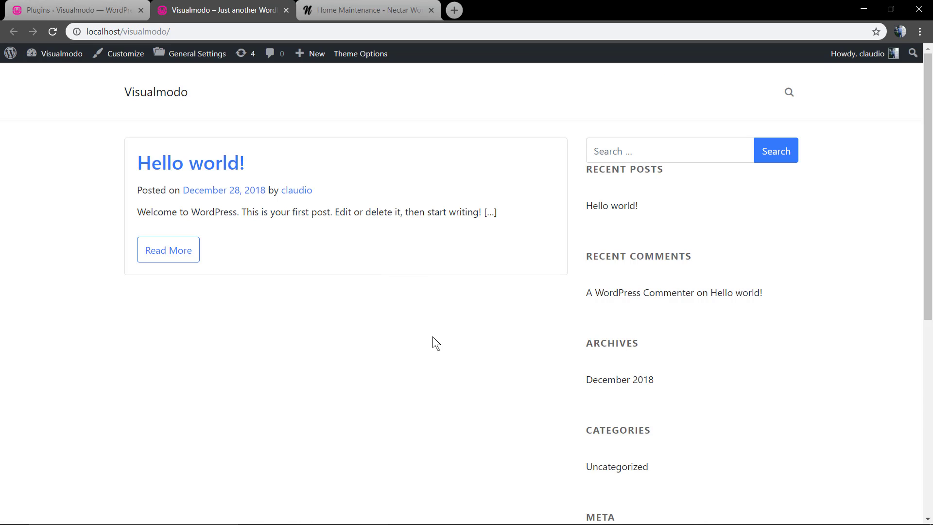
mouse_move(444, 343)
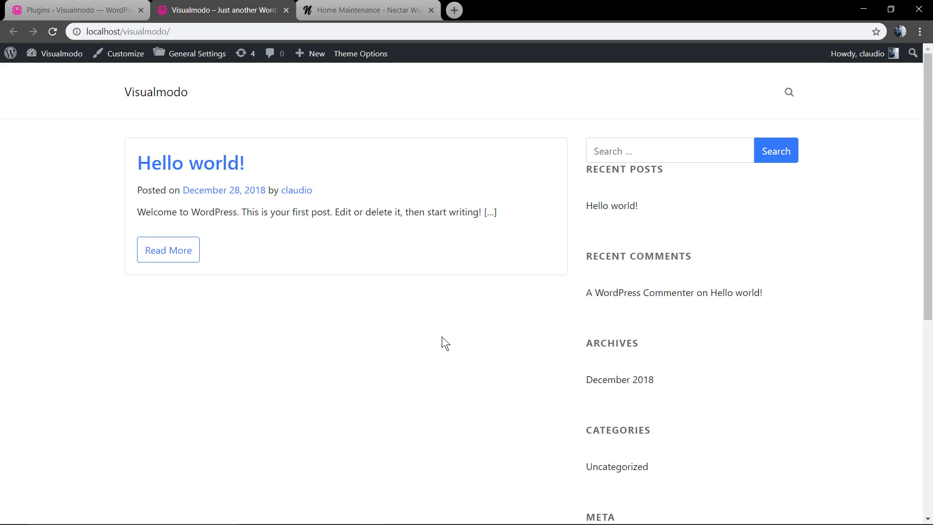
mouse_move(443, 339)
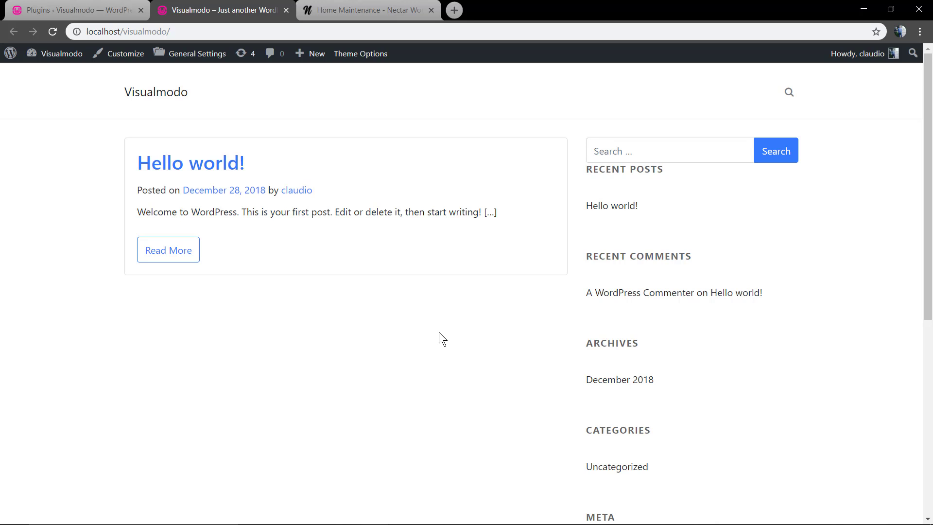
mouse_move(344, 303)
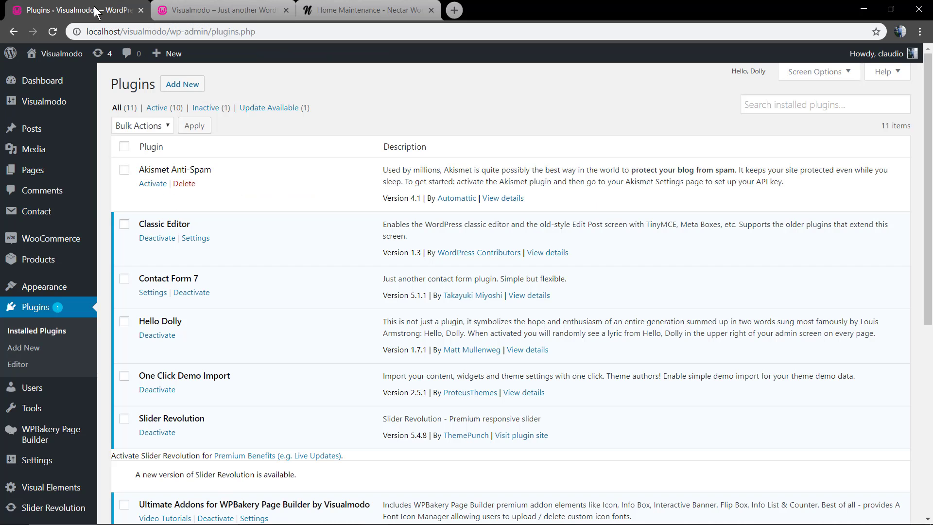
Step: Start a new page via Pages > Add New in the admin sidebar
click(41, 81)
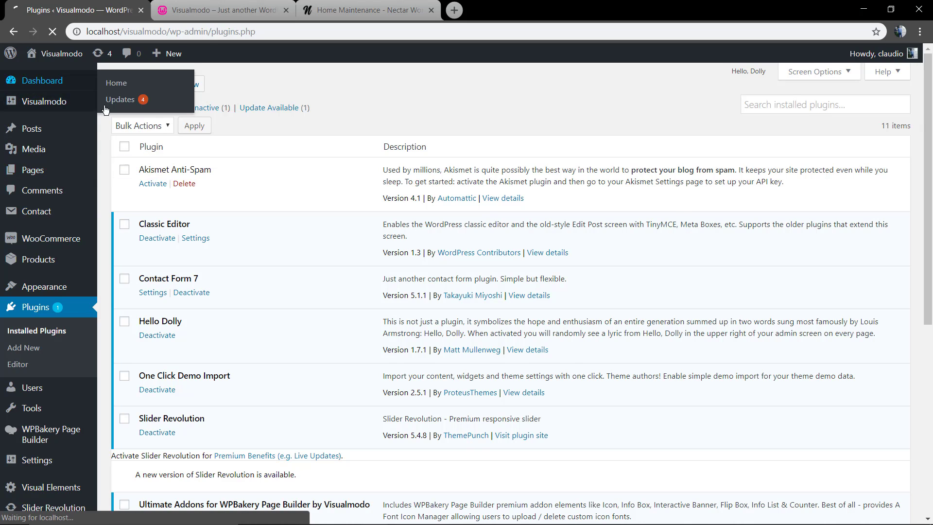
click(115, 83)
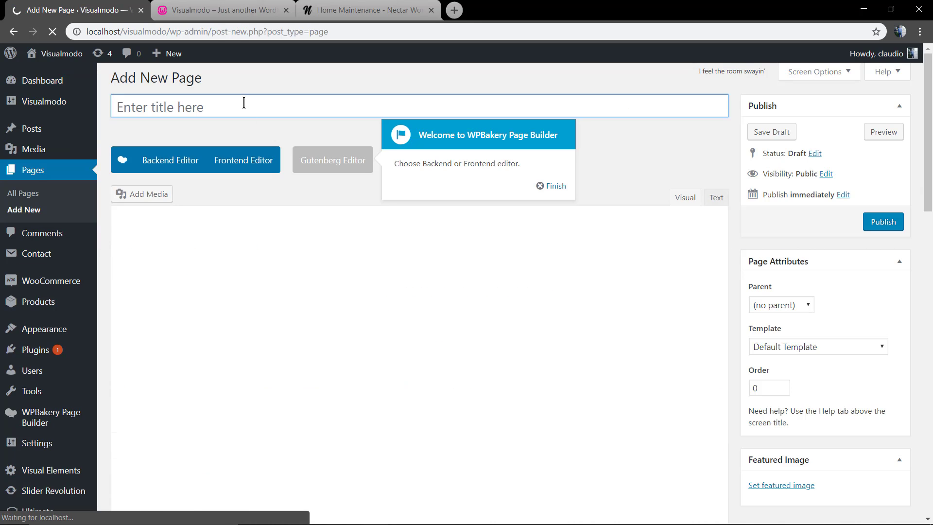
Step: Title the page 'Coming Soon' and enable the WPBakery backend builder
click(169, 159)
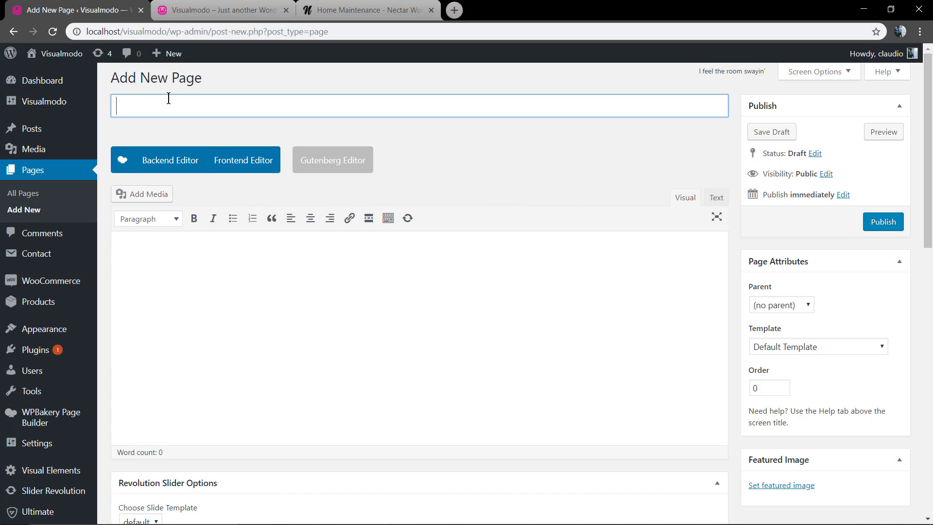
text(Coming Soon)
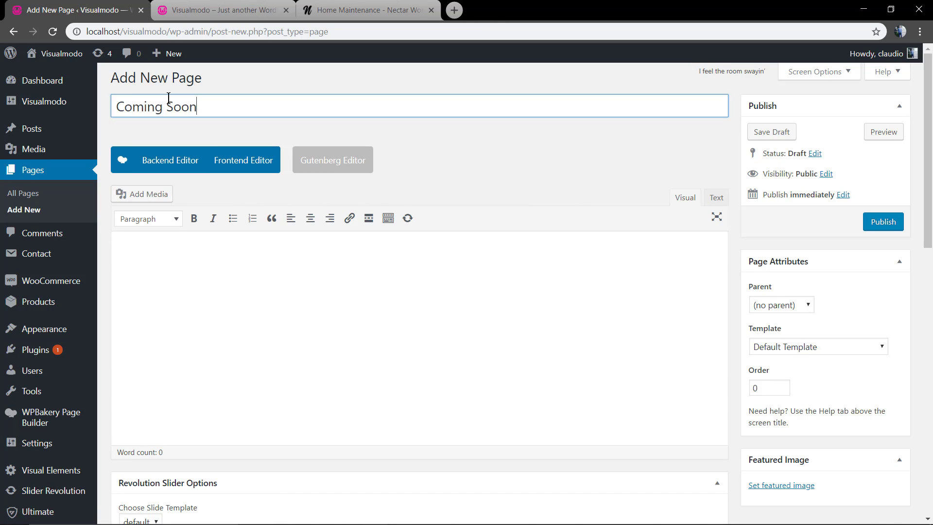
click(169, 160)
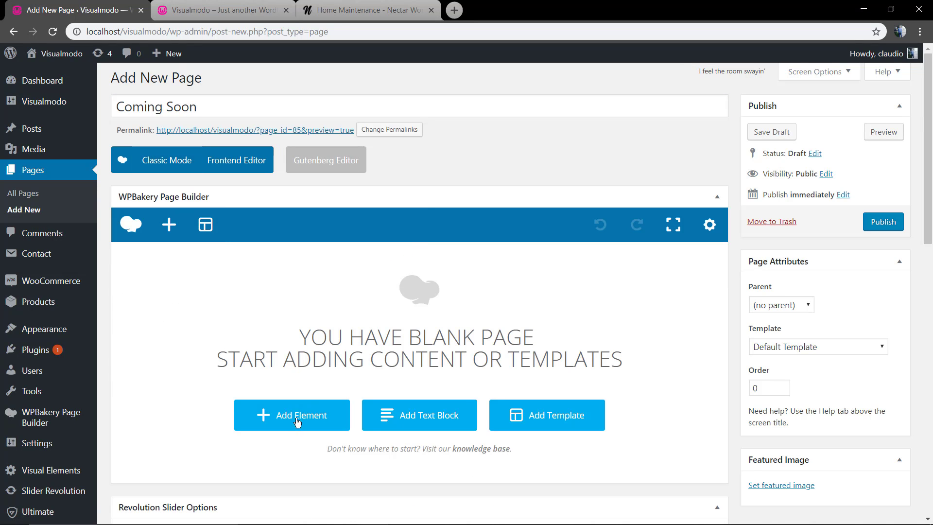
mouse_move(256, 264)
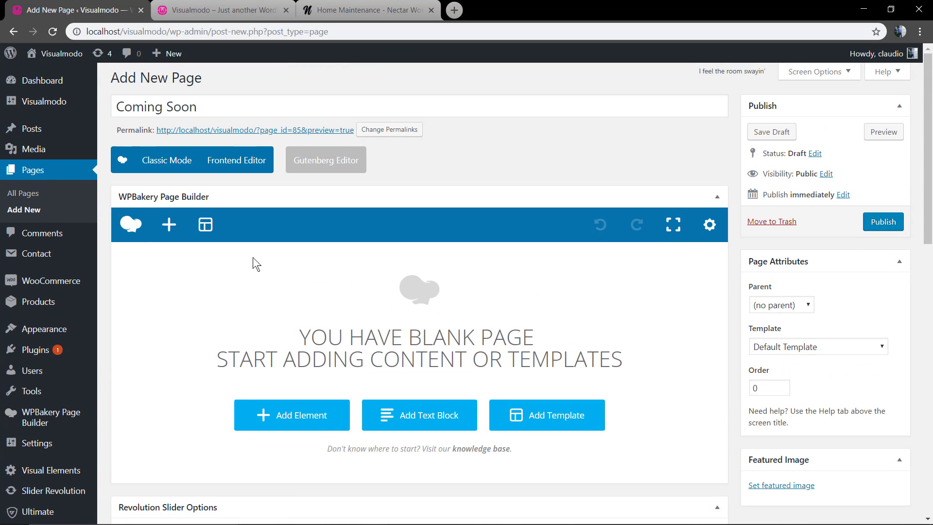
Step: Add a row with a column layout and insert a Single Image element into it
click(291, 415)
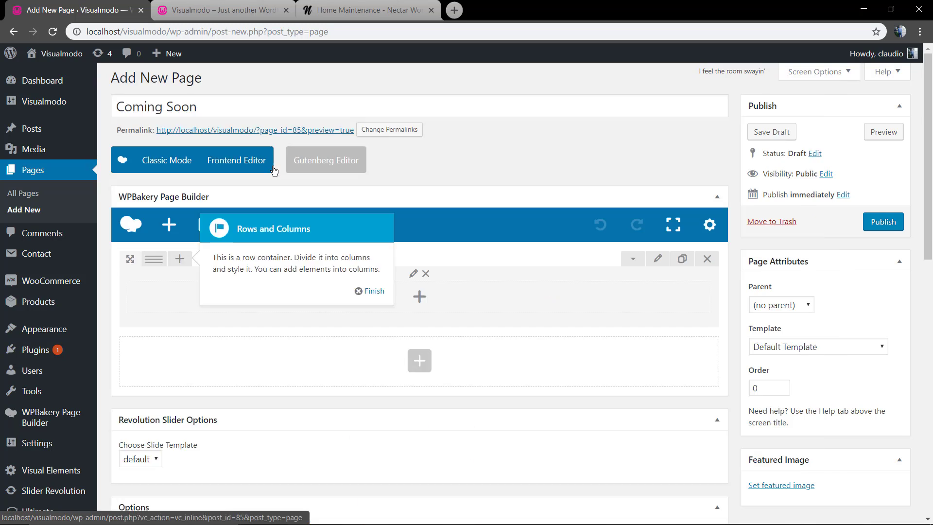
click(369, 291)
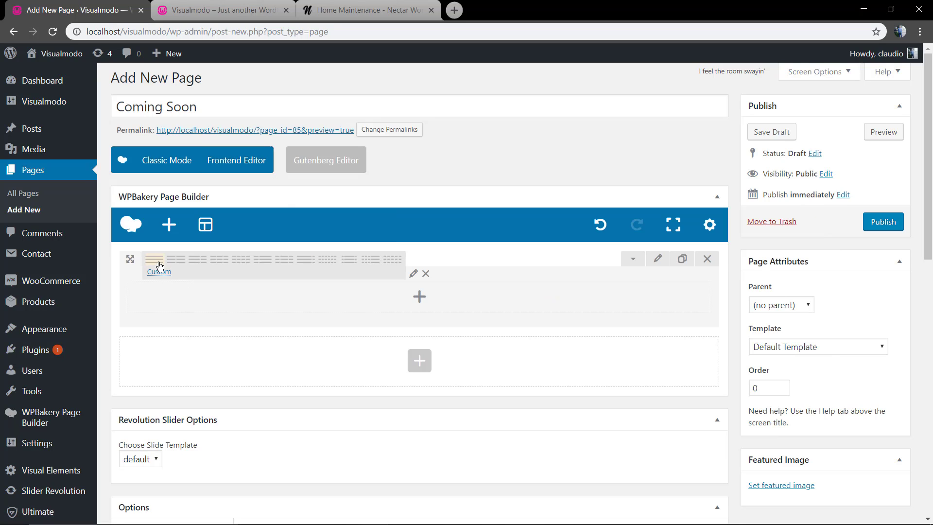
mouse_move(231, 263)
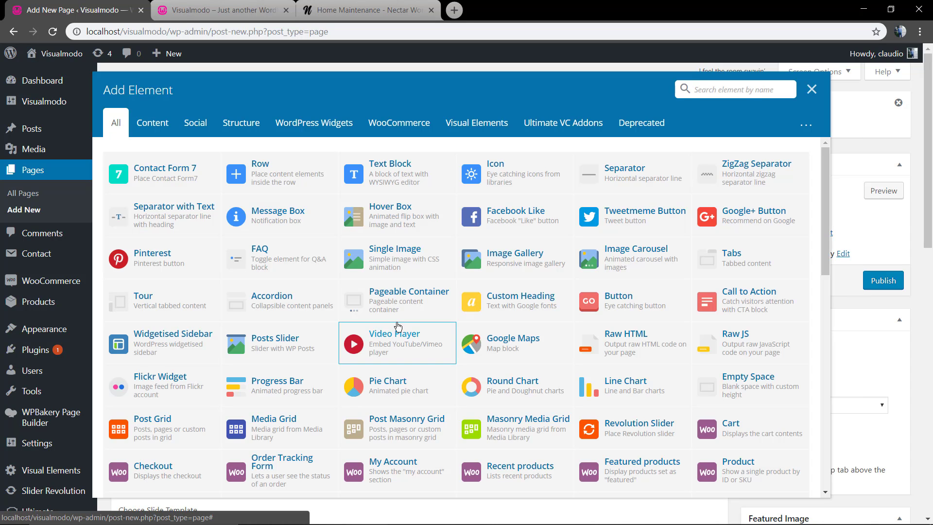
mouse_move(429, 265)
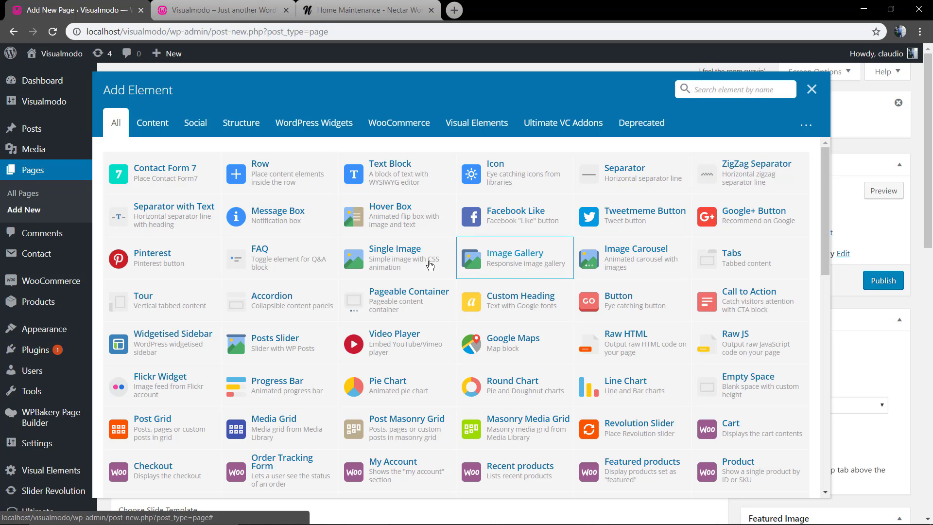
click(394, 257)
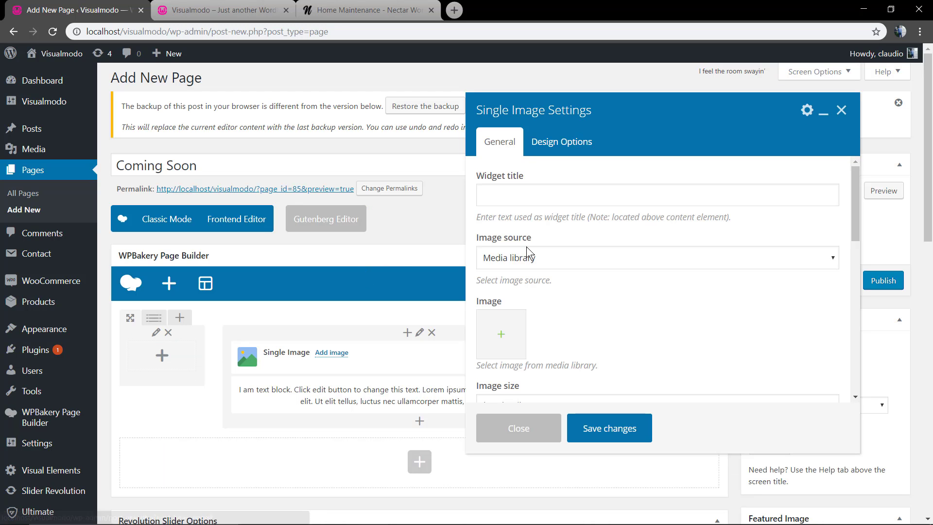
Step: Set the Single Image to the Visualmodo logo from the media library at 'full' size
click(500, 334)
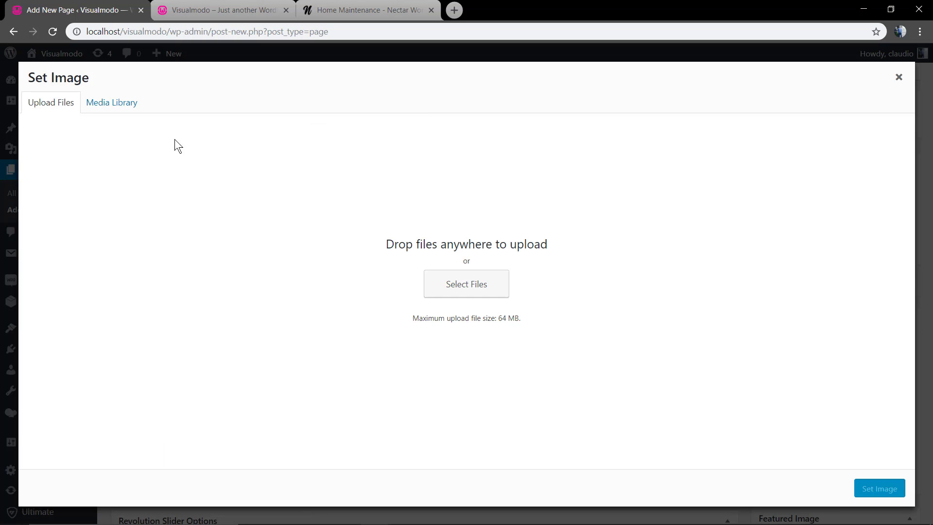
click(111, 102)
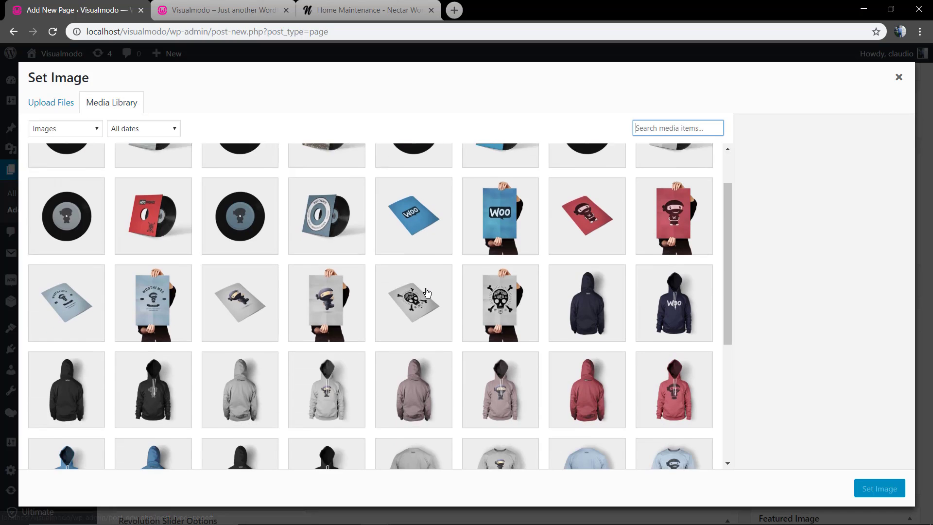
scroll(up, 3)
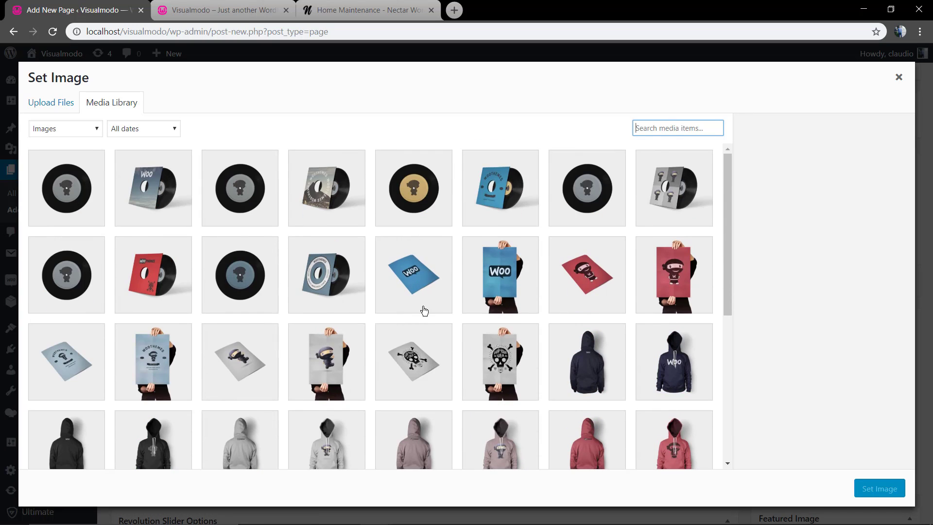
mouse_move(137, 158)
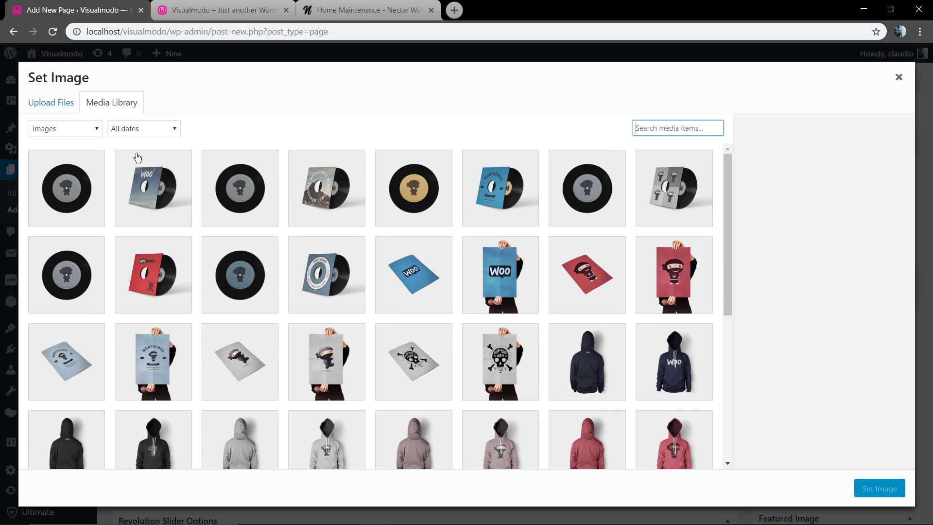
click(50, 102)
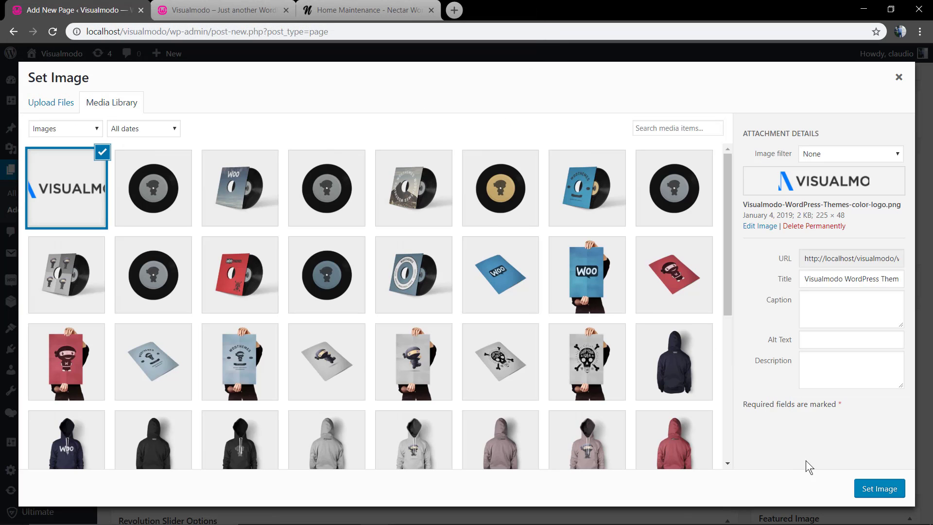
click(880, 487)
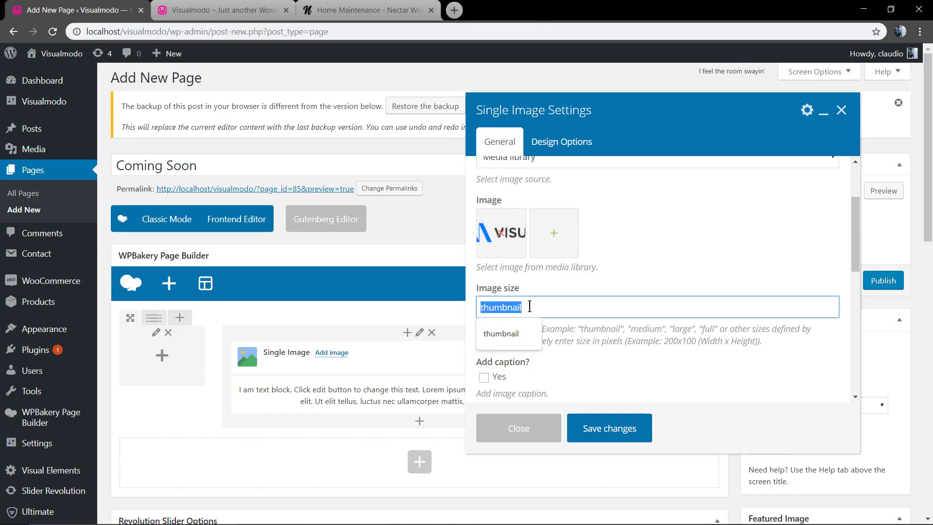
text(full)
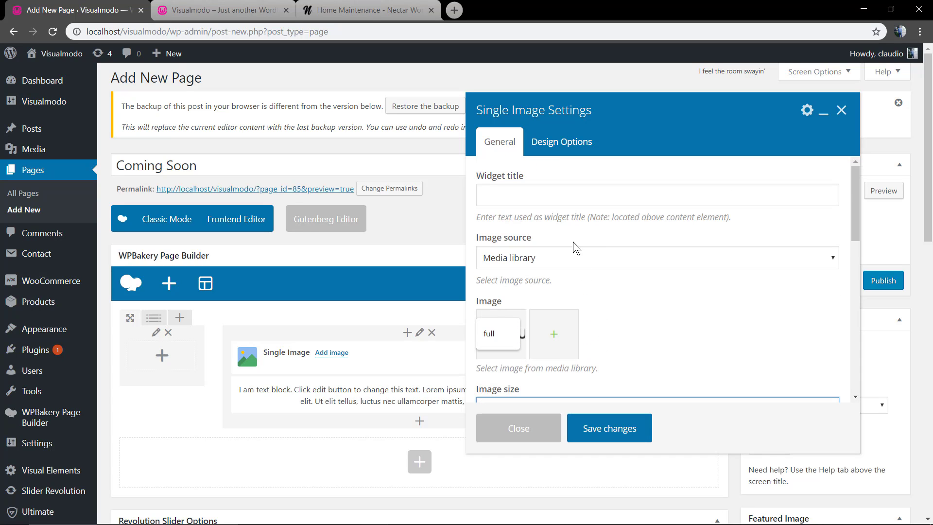
scroll(down, 3)
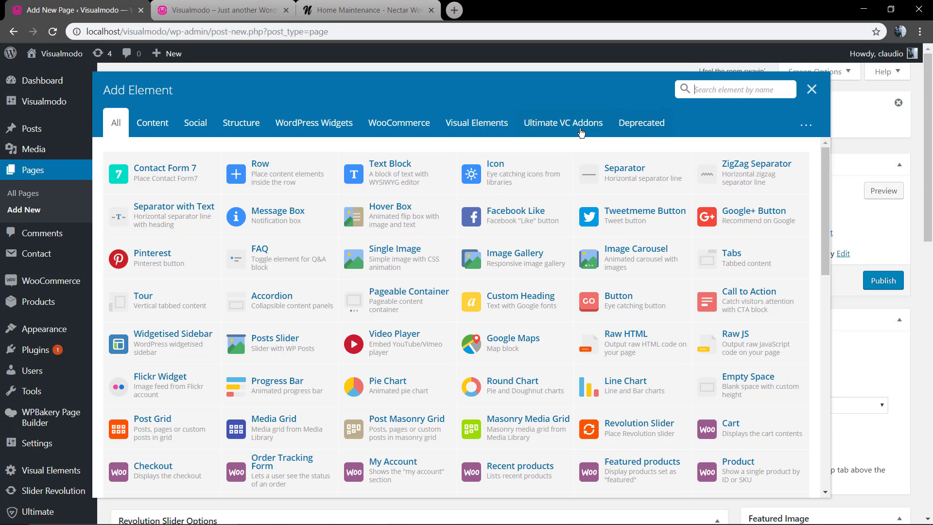
Step: Show the Ultimate VC Addons category in the element picker
click(562, 122)
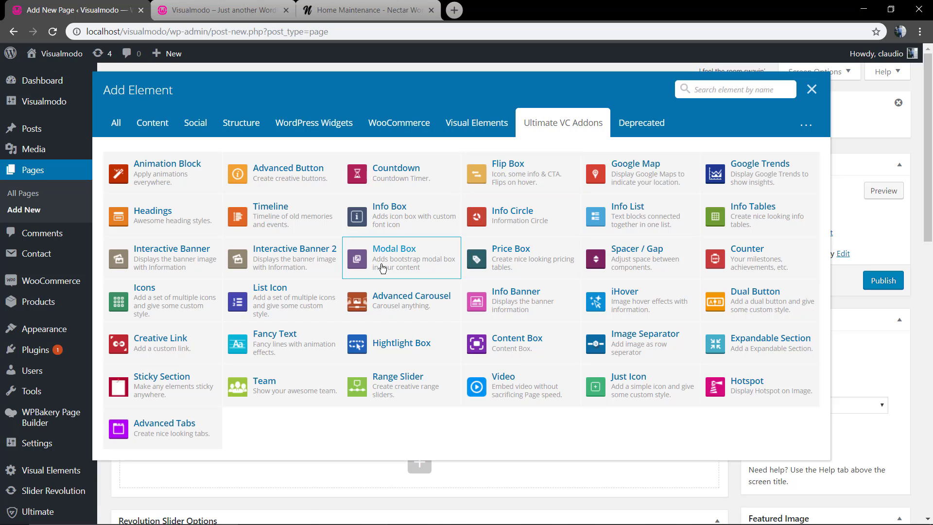
mouse_move(243, 224)
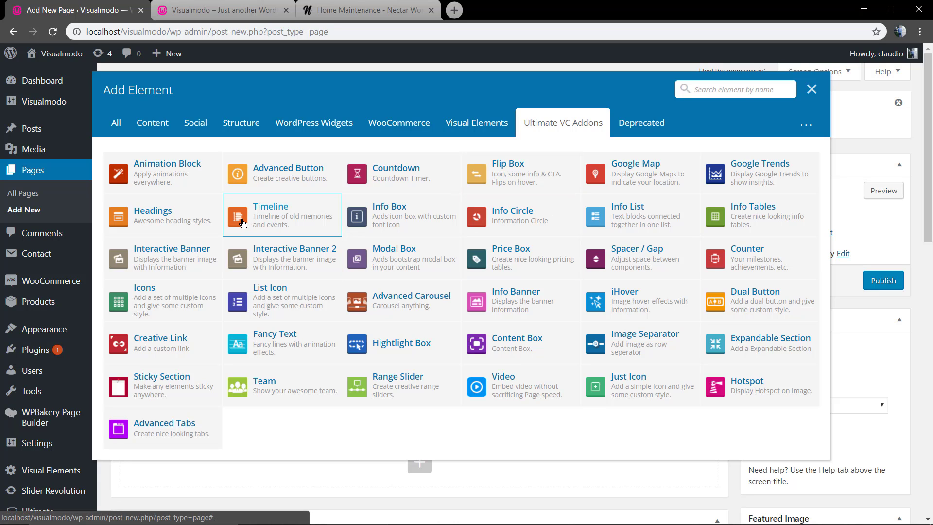
mouse_move(389, 387)
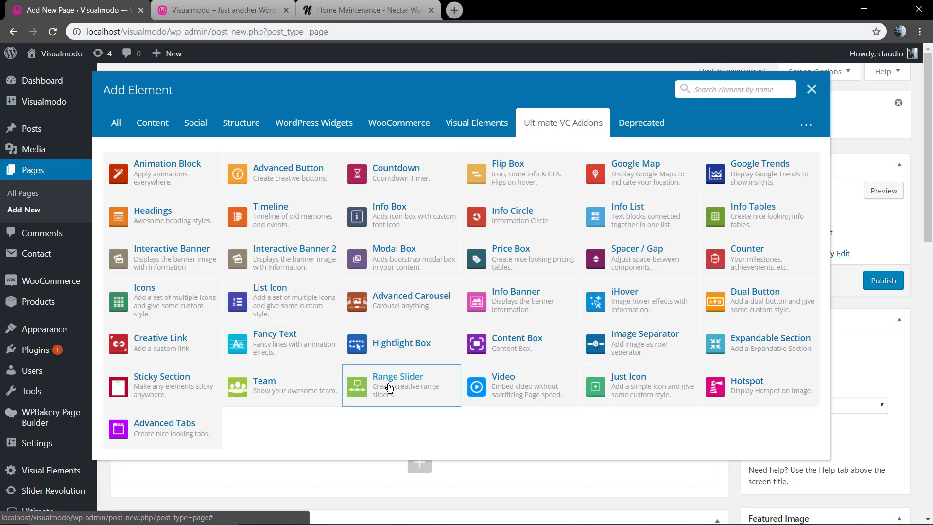
mouse_move(736, 322)
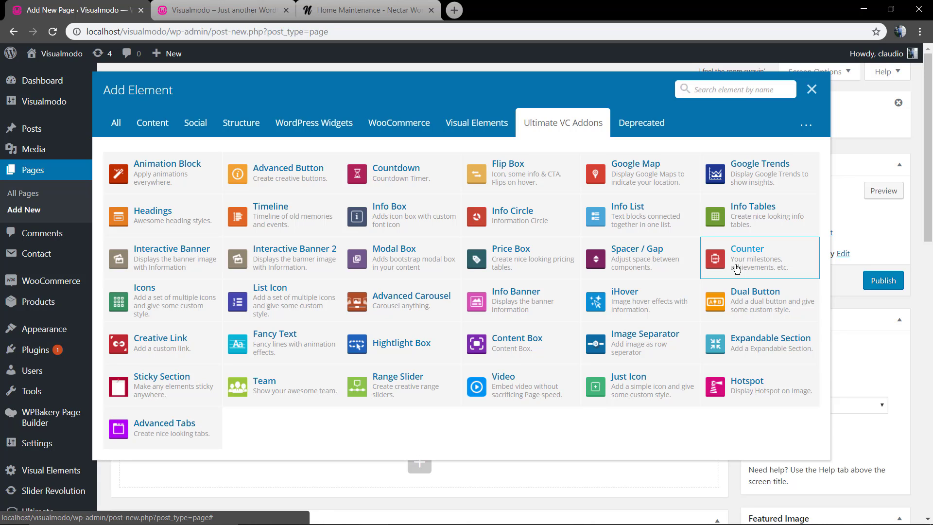
mouse_move(654, 252)
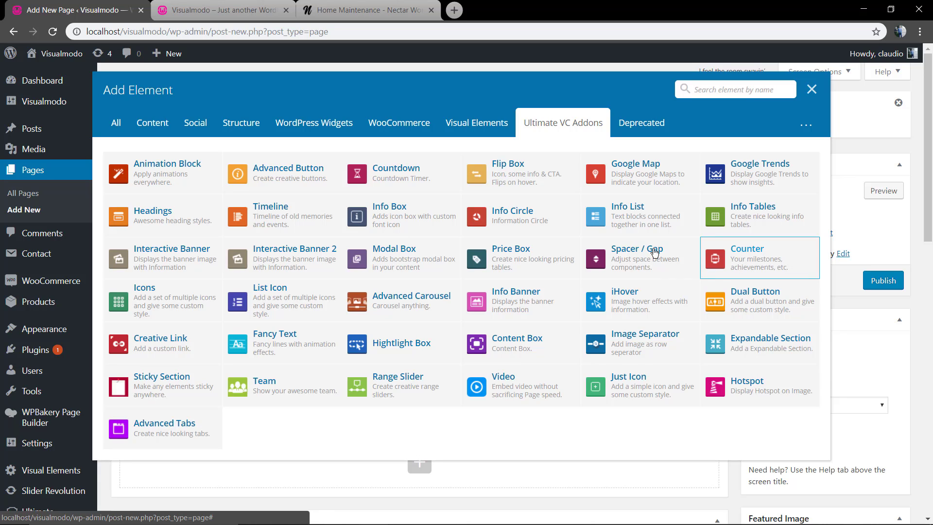
mouse_move(402, 184)
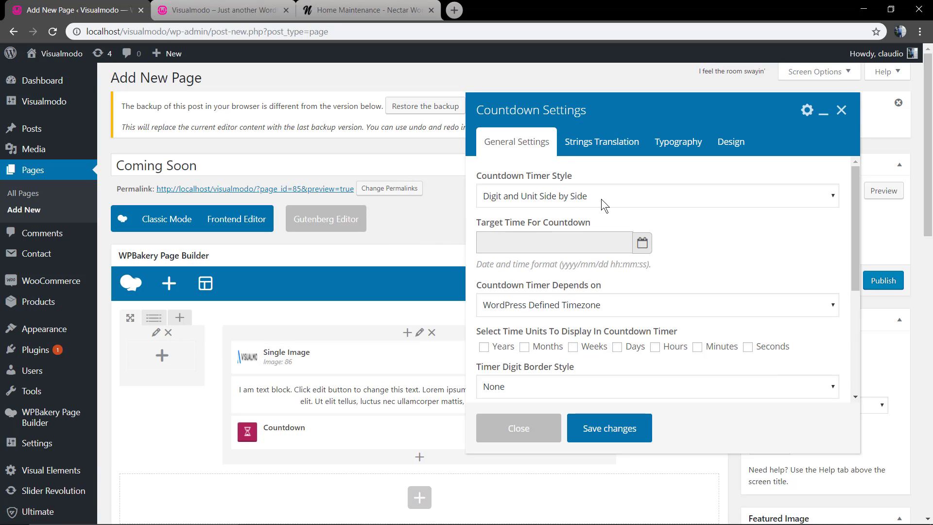
Step: Set the countdown target date to January 14 with no digit border and save the settings
click(642, 243)
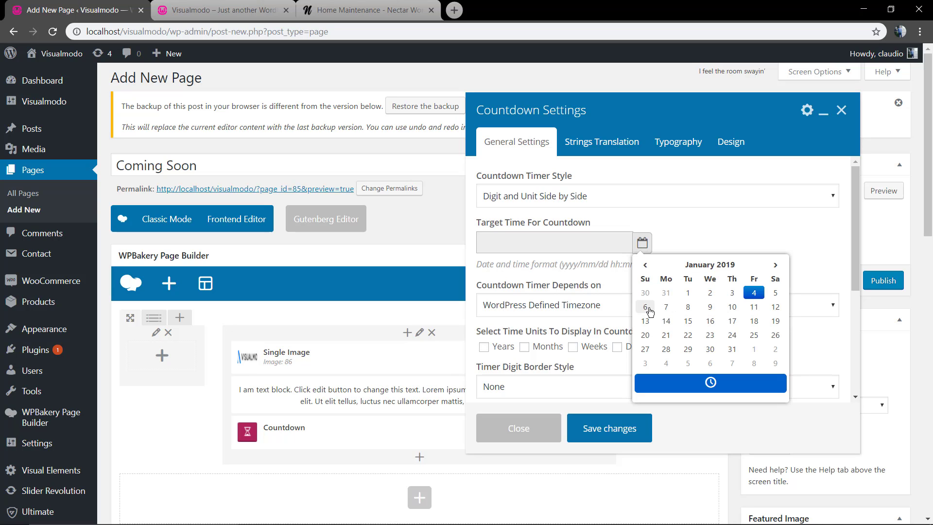
click(645, 306)
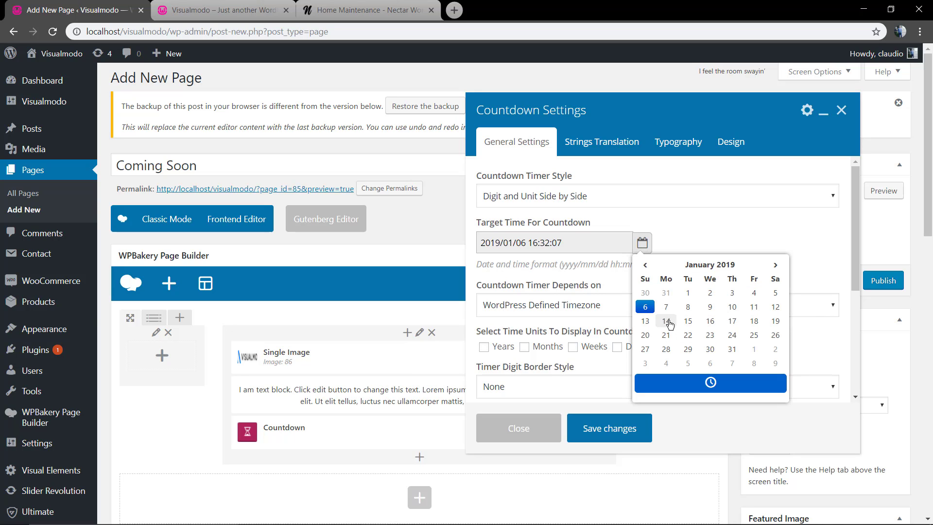
click(666, 321)
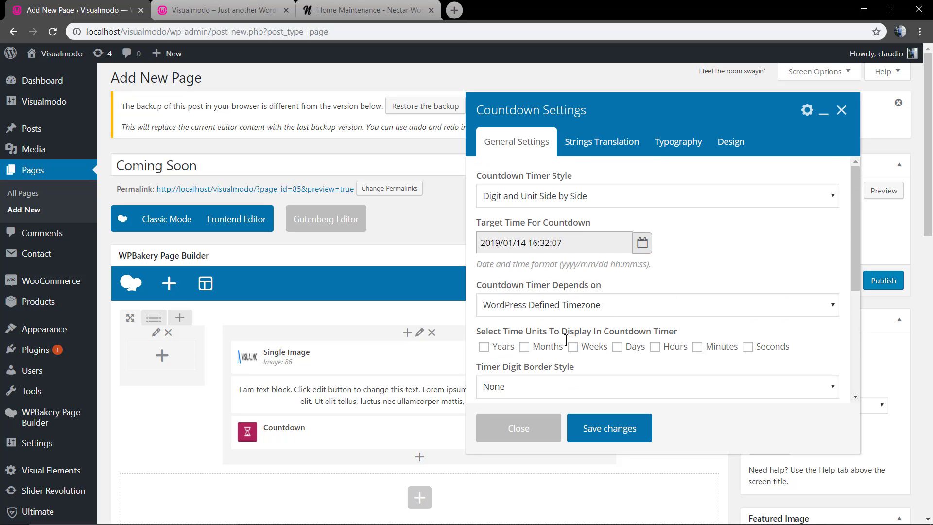
mouse_move(566, 358)
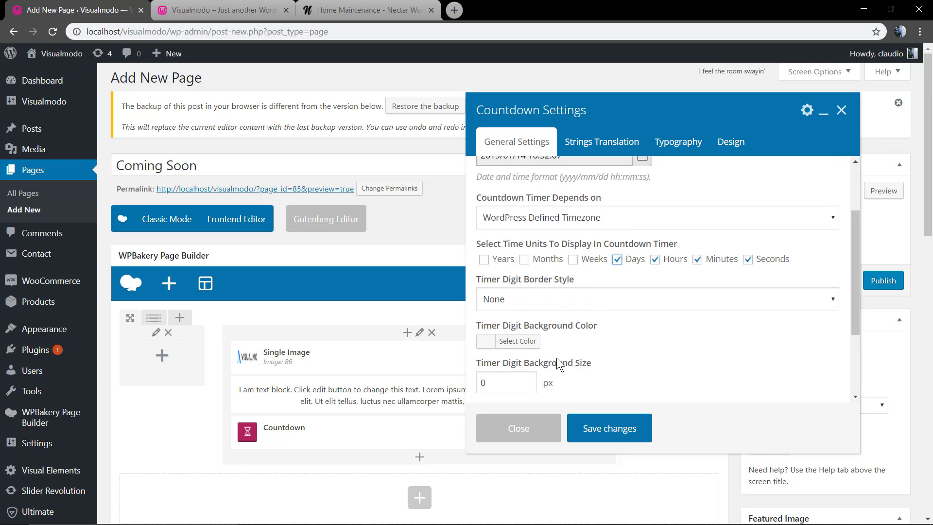
click(654, 285)
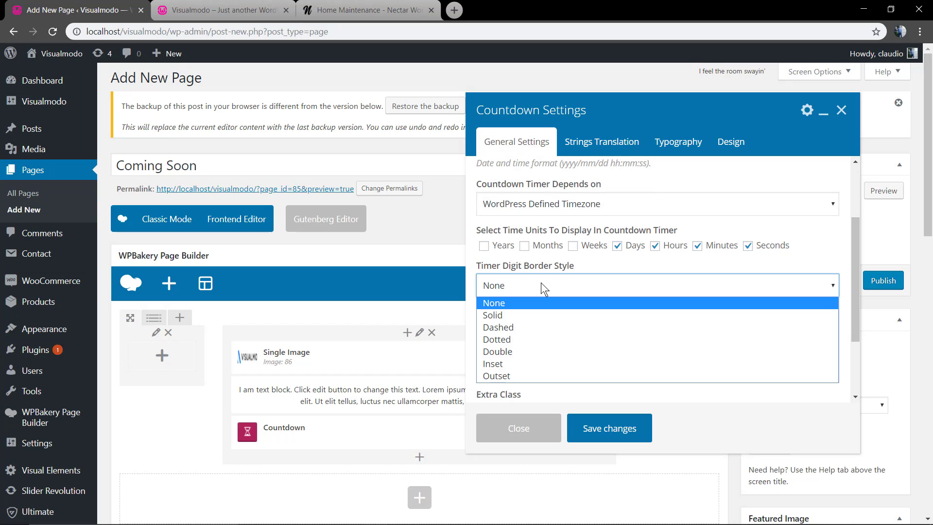
click(494, 303)
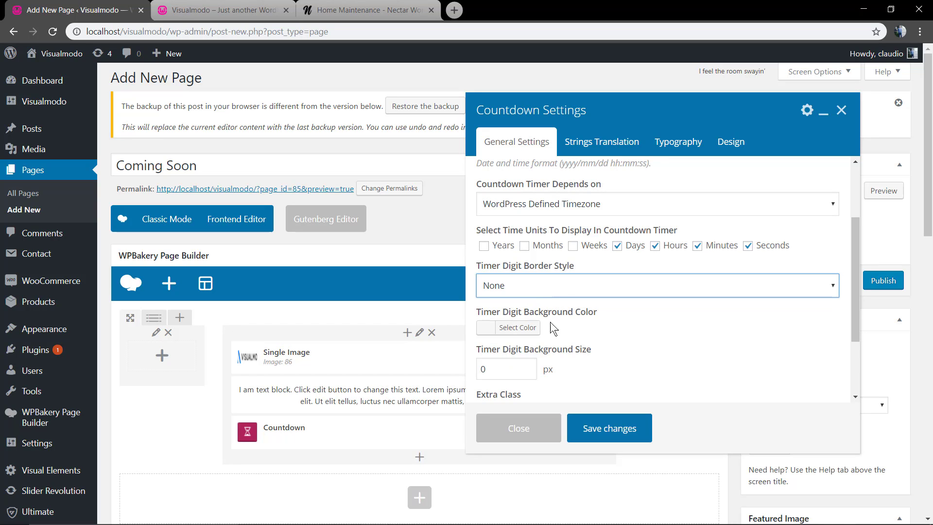
scroll(down, 3)
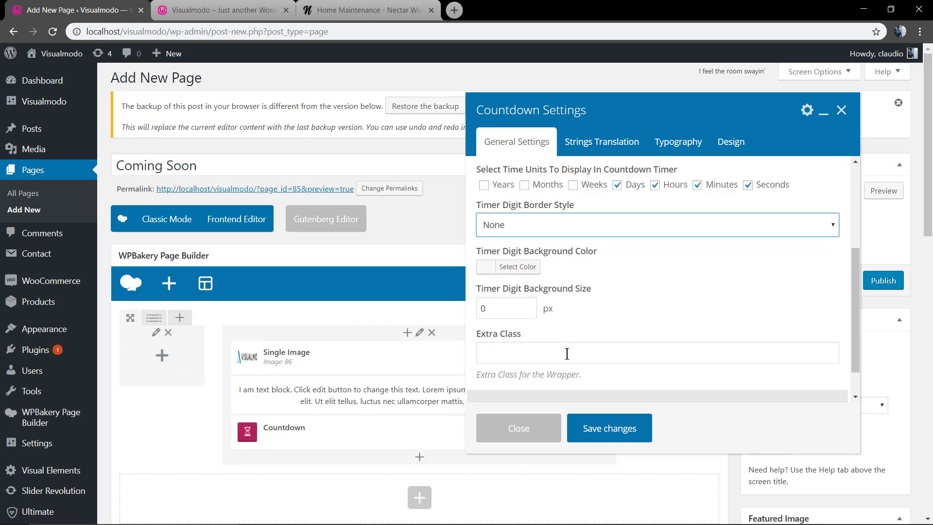
click(842, 110)
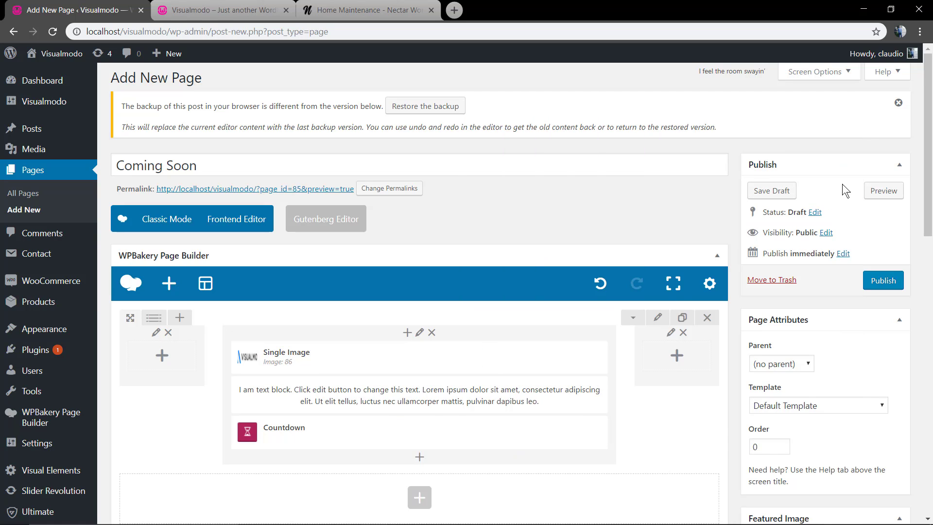
click(882, 191)
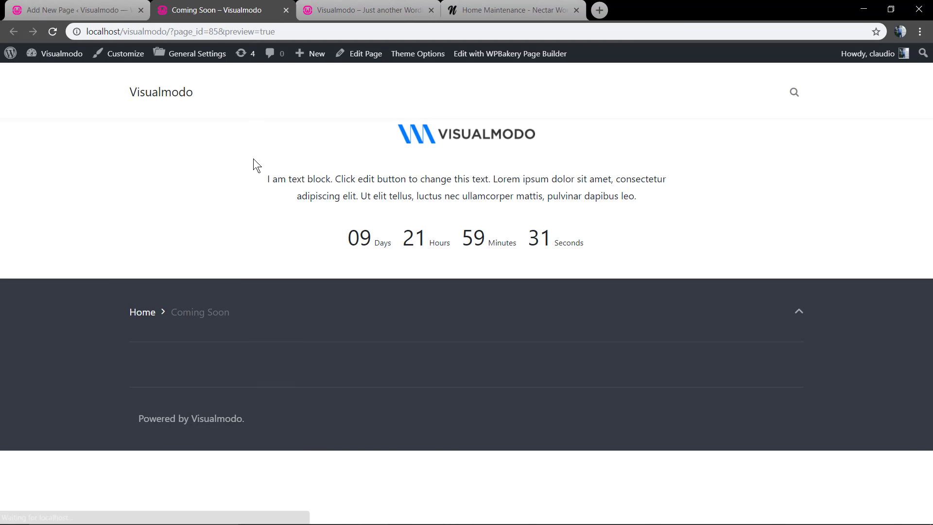
mouse_move(479, 169)
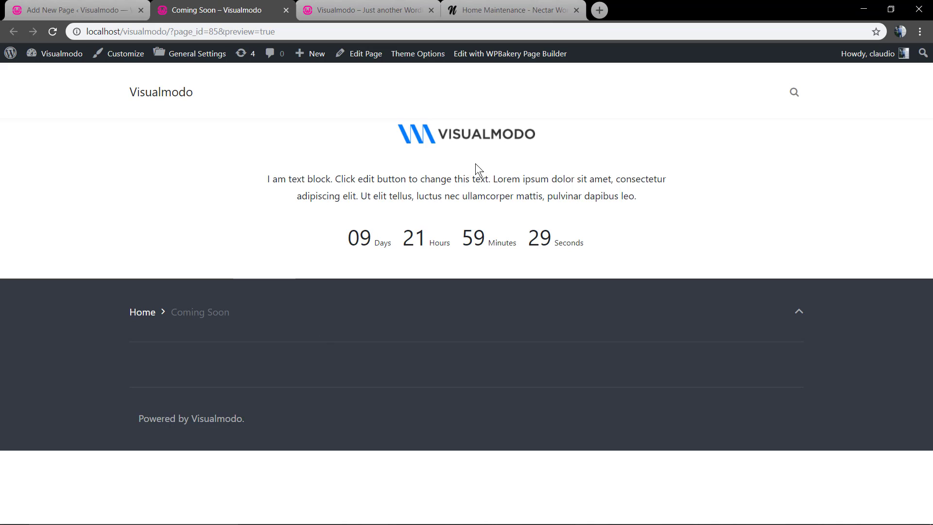
mouse_move(383, 271)
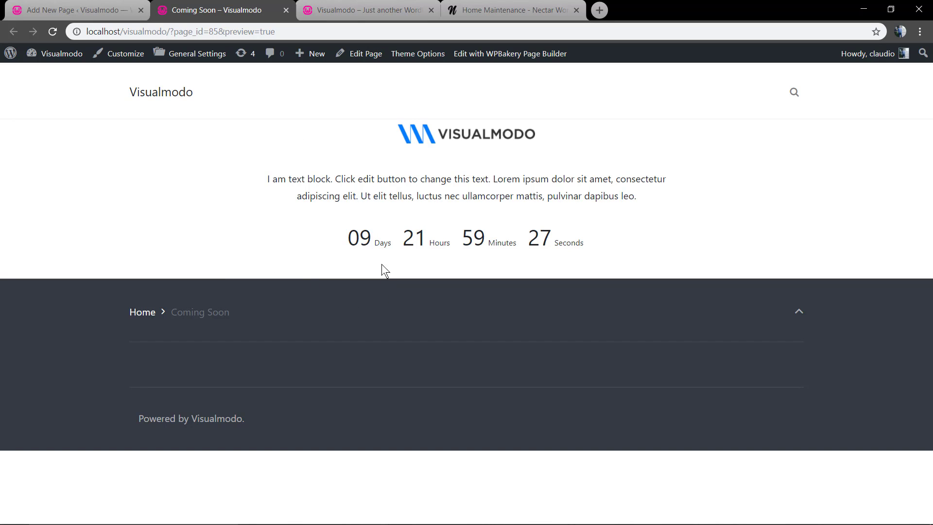
mouse_move(296, 238)
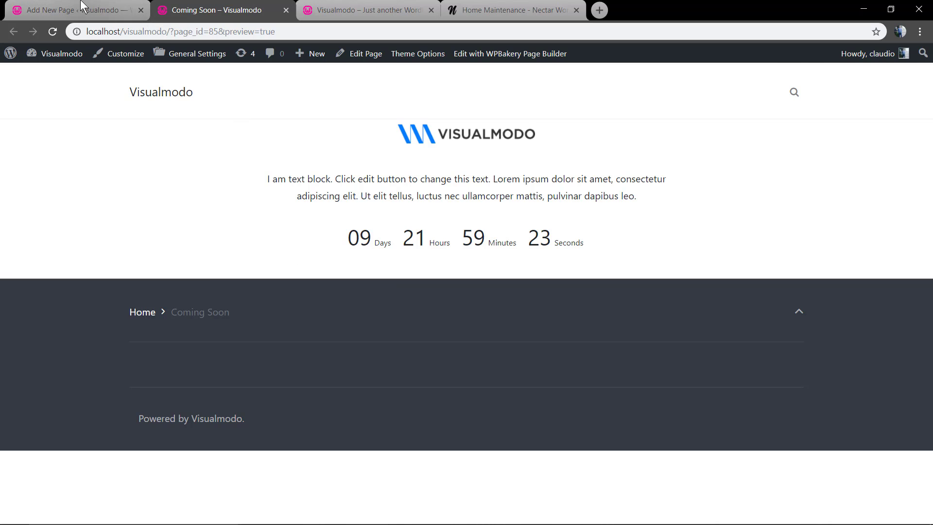
click(68, 10)
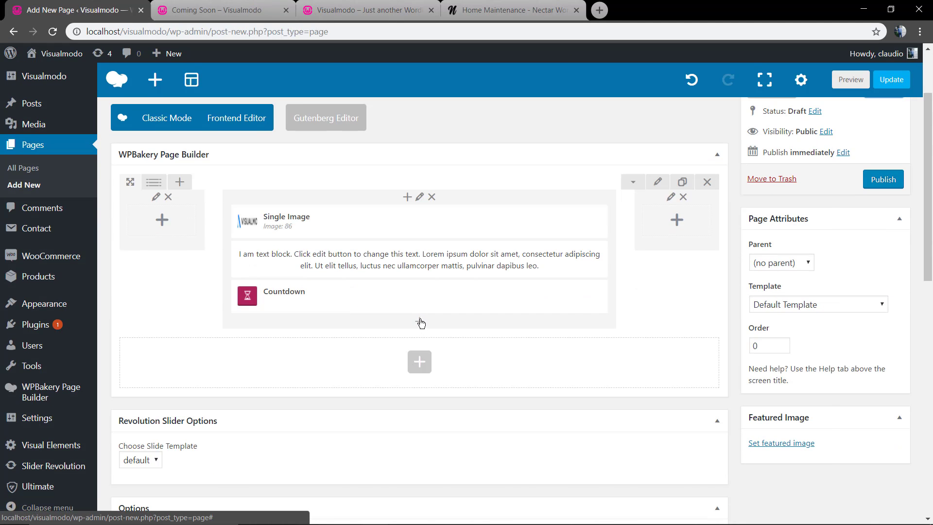
Step: Add a Widgetised Sidebar element showing the First Extra Widget area and save it
click(419, 361)
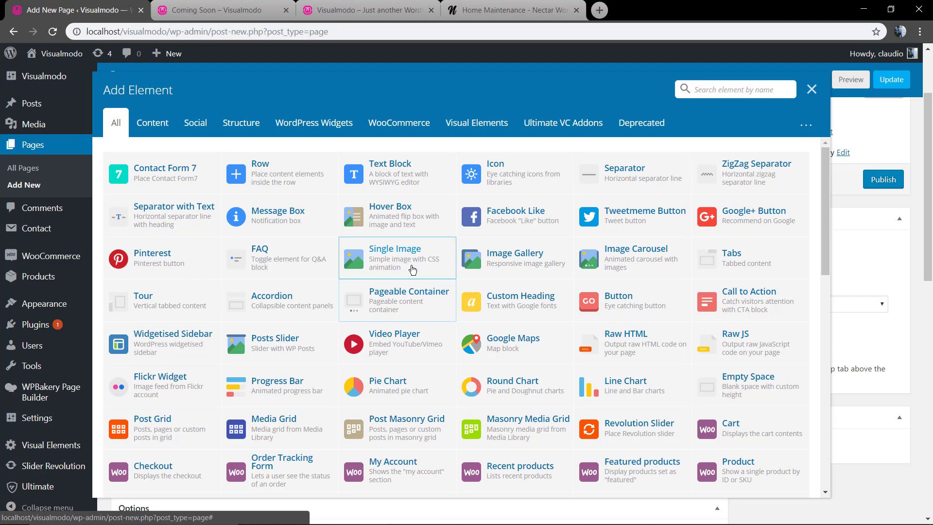
mouse_move(550, 210)
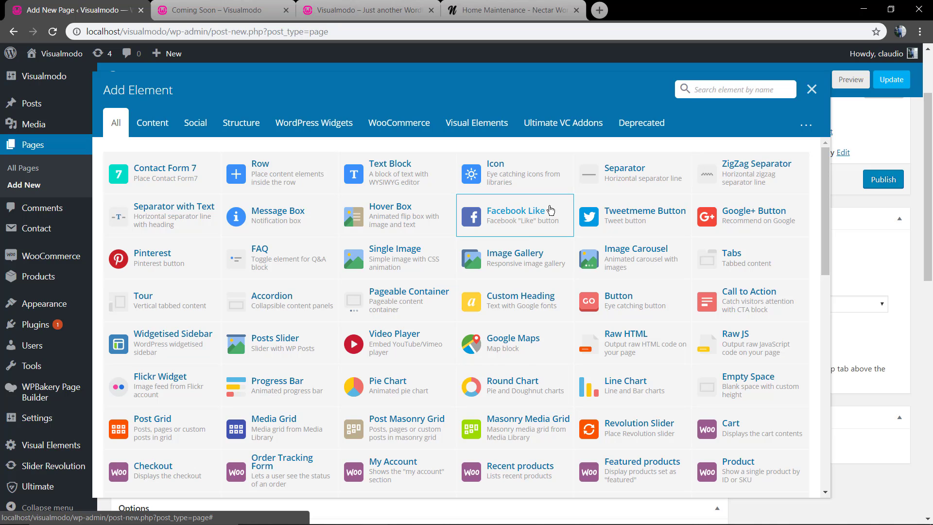
click(734, 89)
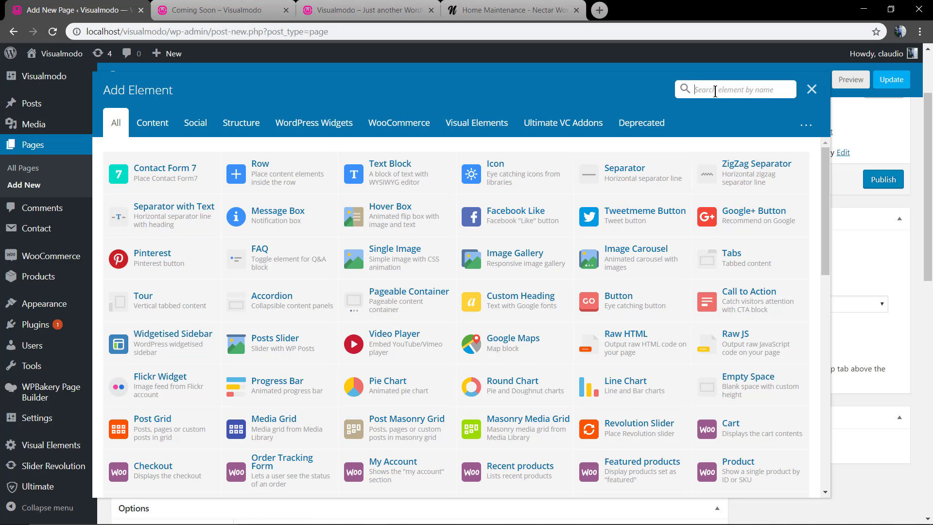
text(widg)
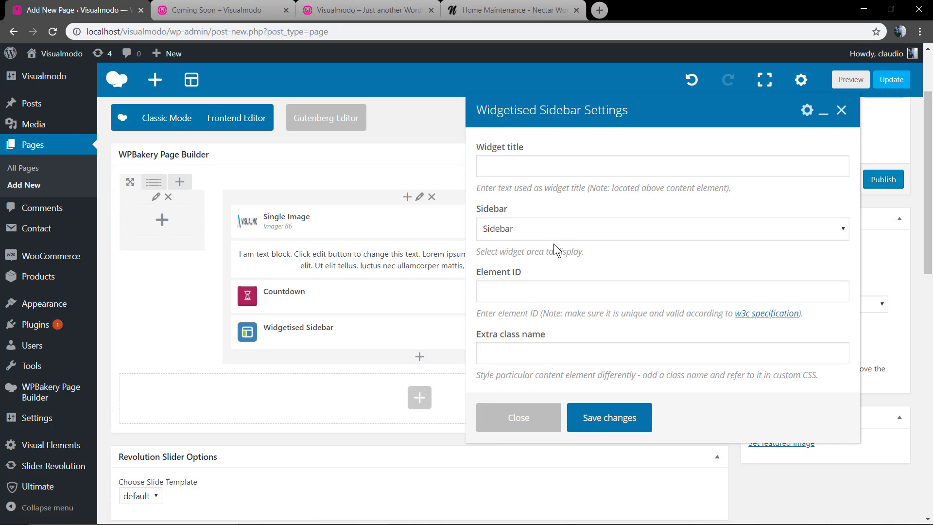
click(661, 228)
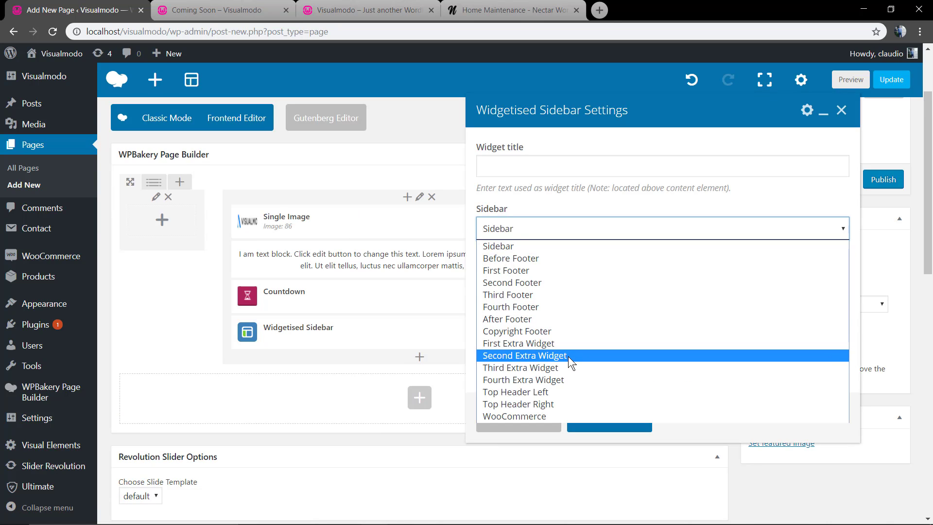
mouse_move(553, 343)
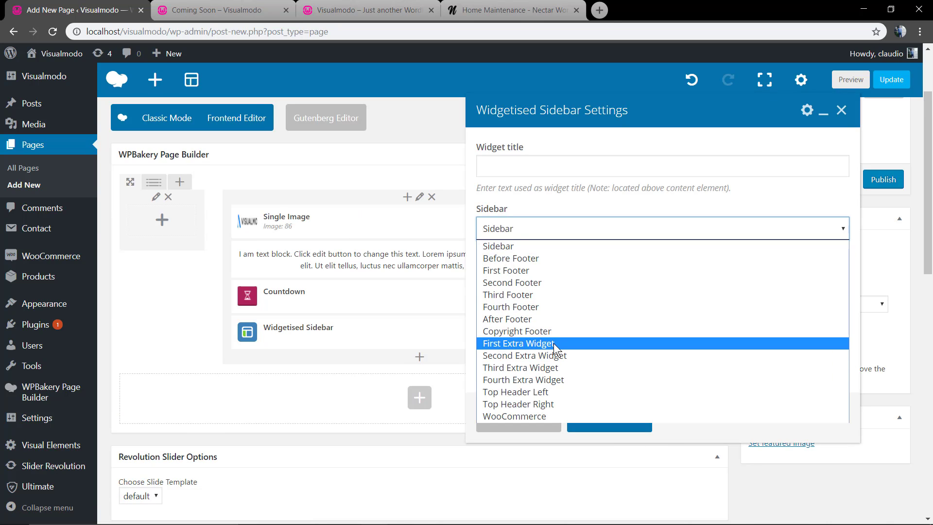
click(516, 343)
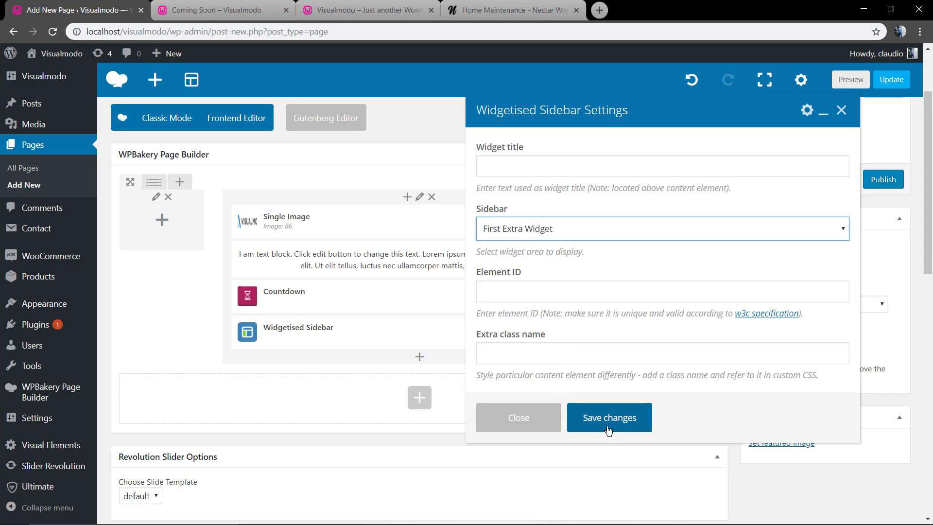
click(608, 416)
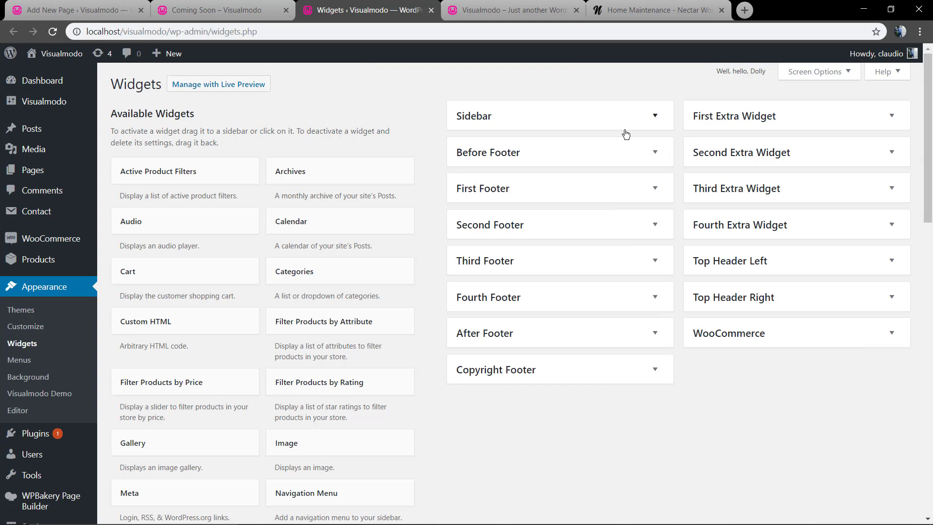
Step: Centre the Social Icons widget, fill profile URLs with '#', and return to the page editor
scroll(down, 3)
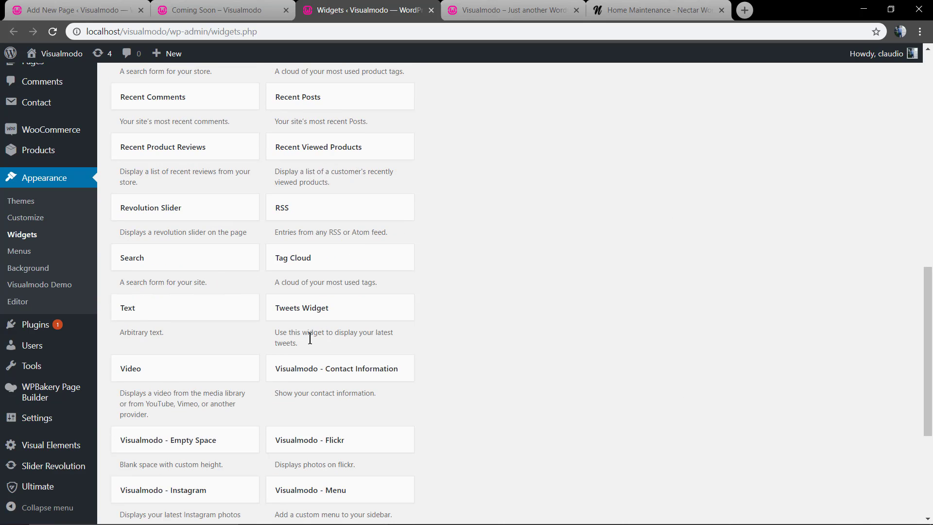
scroll(down, 3)
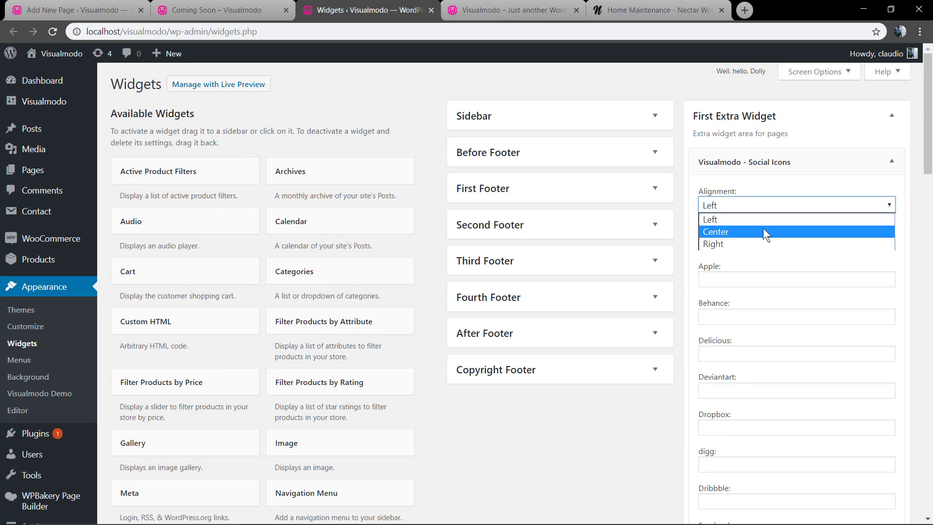
click(716, 231)
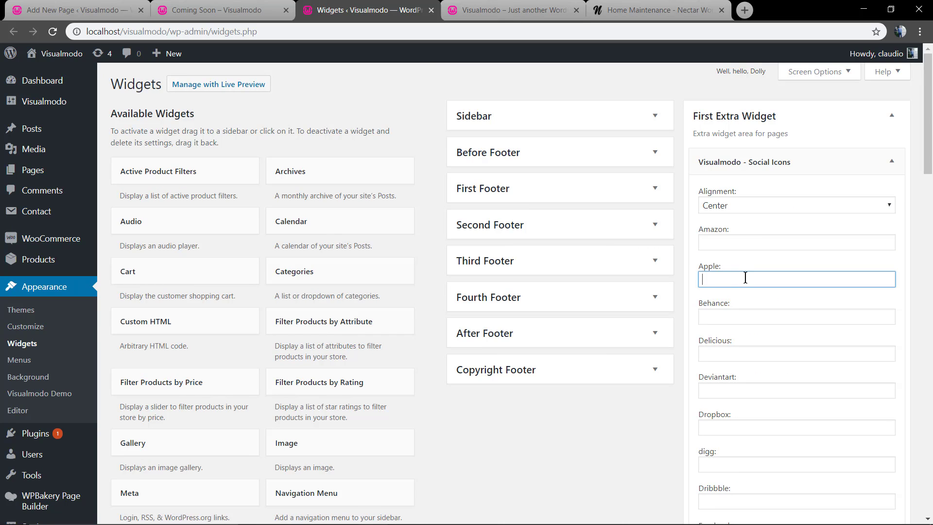
text(#)
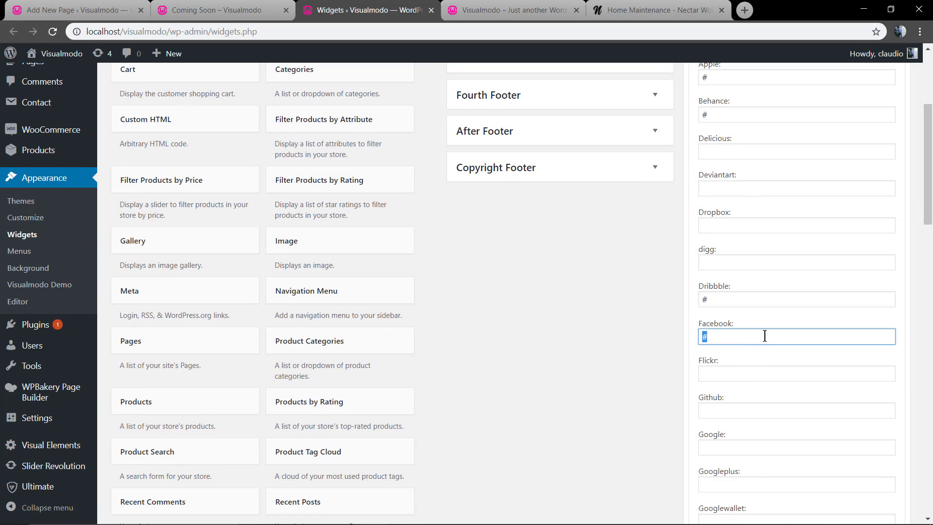
scroll(down, 3)
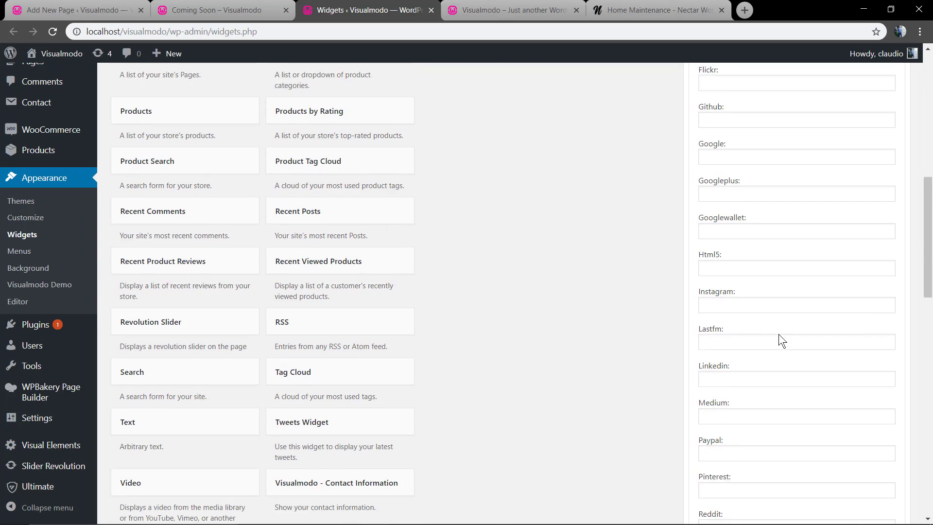
scroll(down, 3)
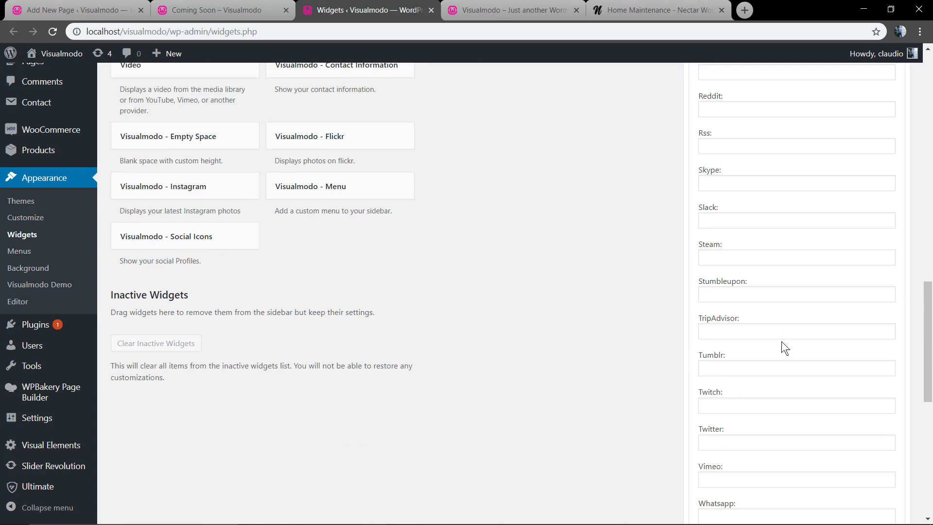
text(#)
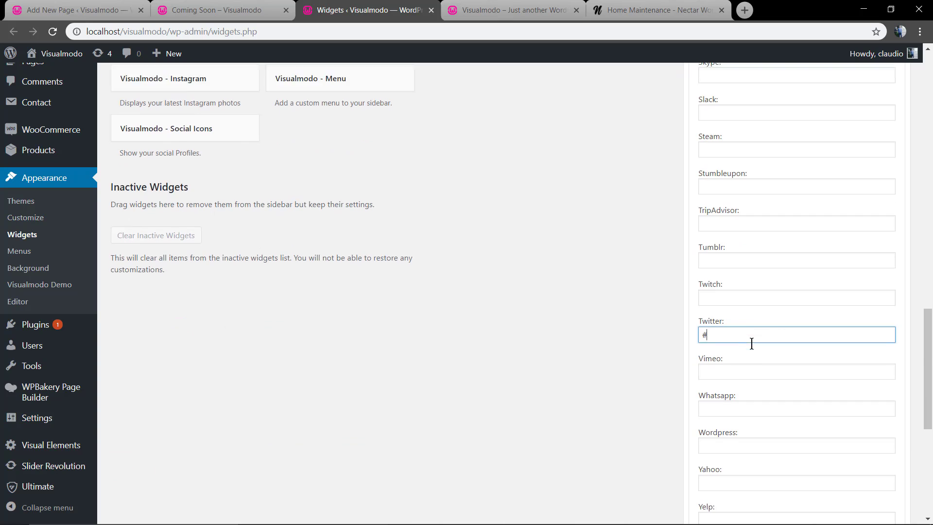
scroll(down, 3)
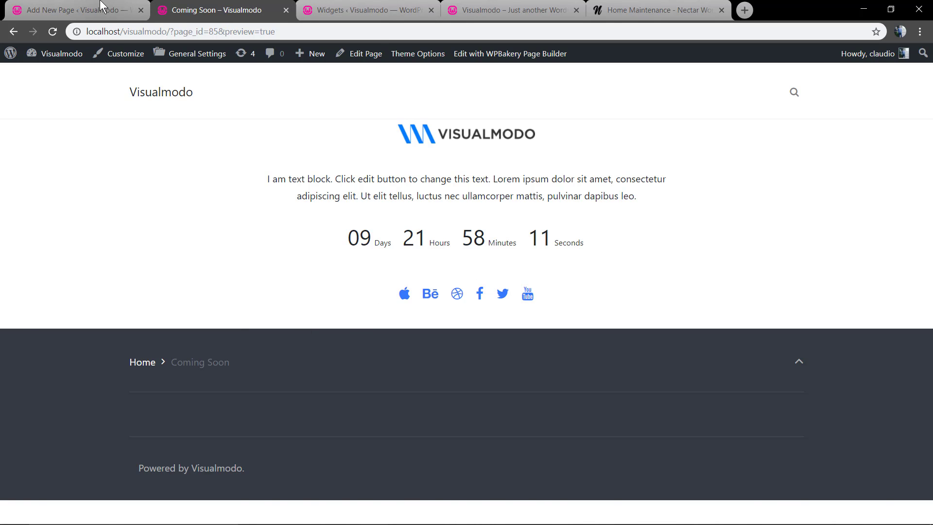
click(75, 10)
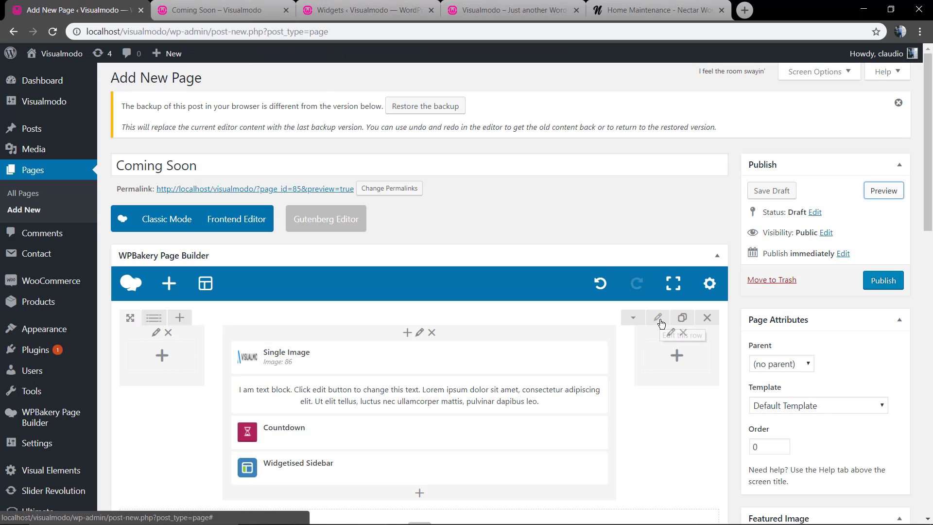
Step: Set the content row's Background Style to Gradient Color with a light grey base colour
click(658, 319)
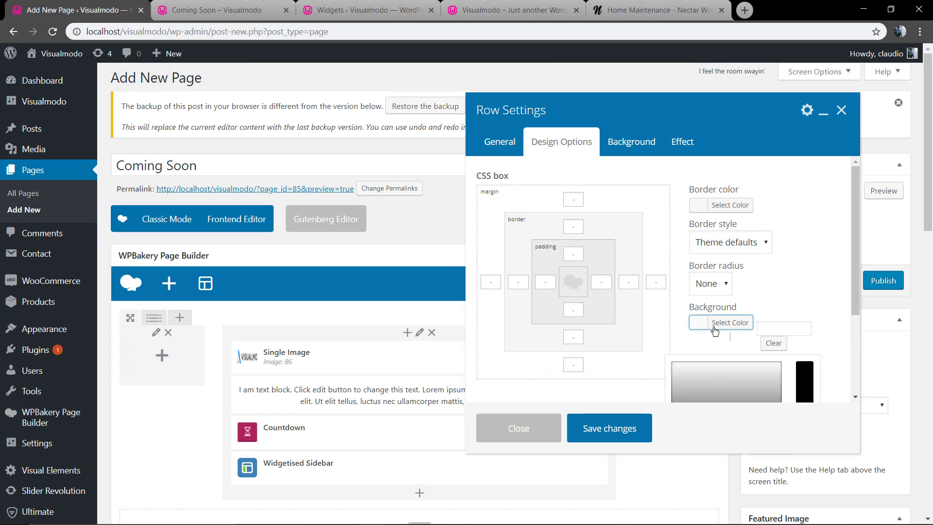
click(720, 321)
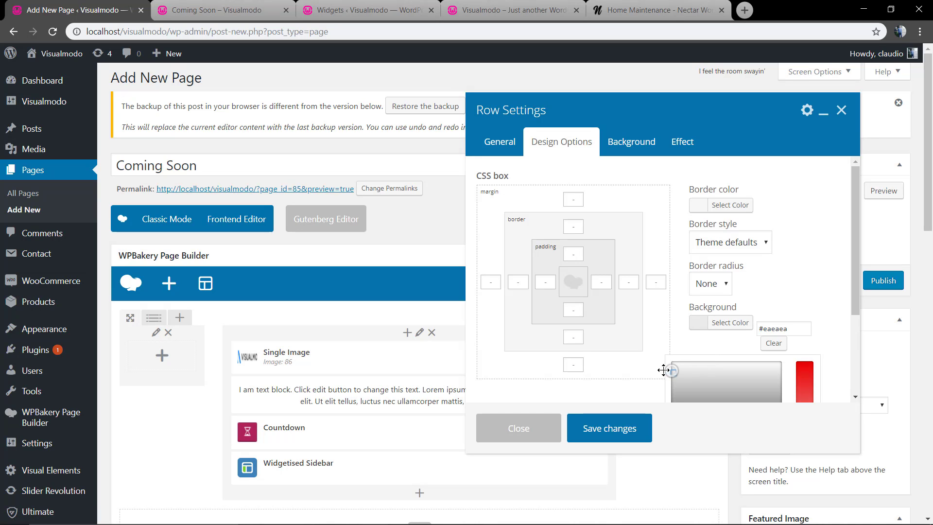
click(632, 142)
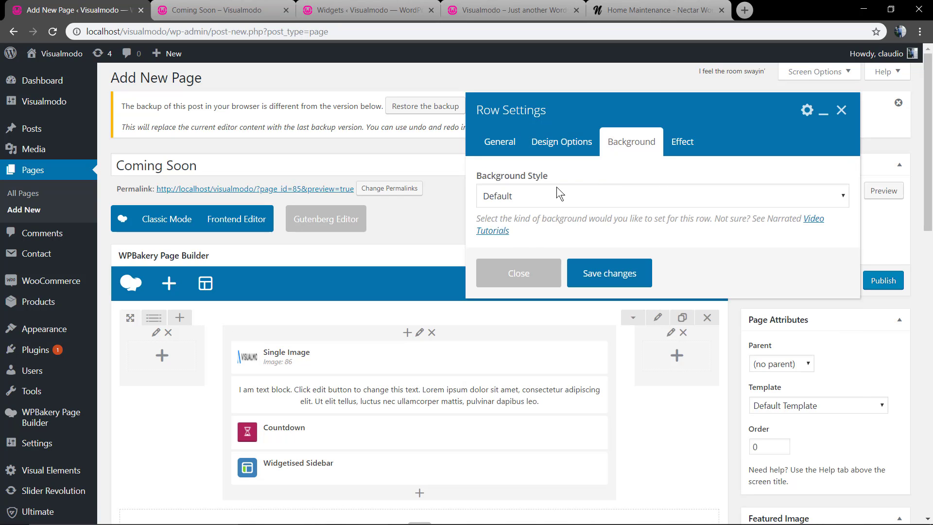
click(654, 195)
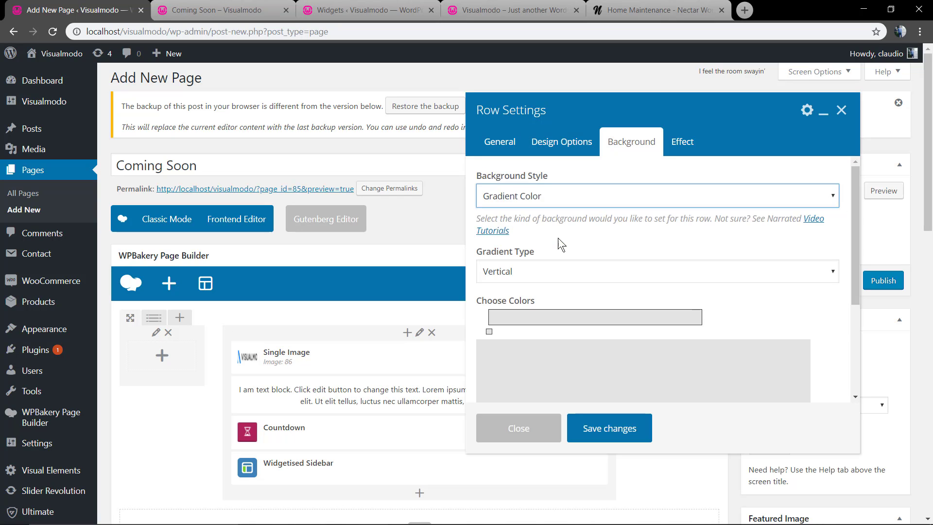
Step: Adjust the gradient's start and end colour stops, remove the middle stop, and save the row
click(489, 332)
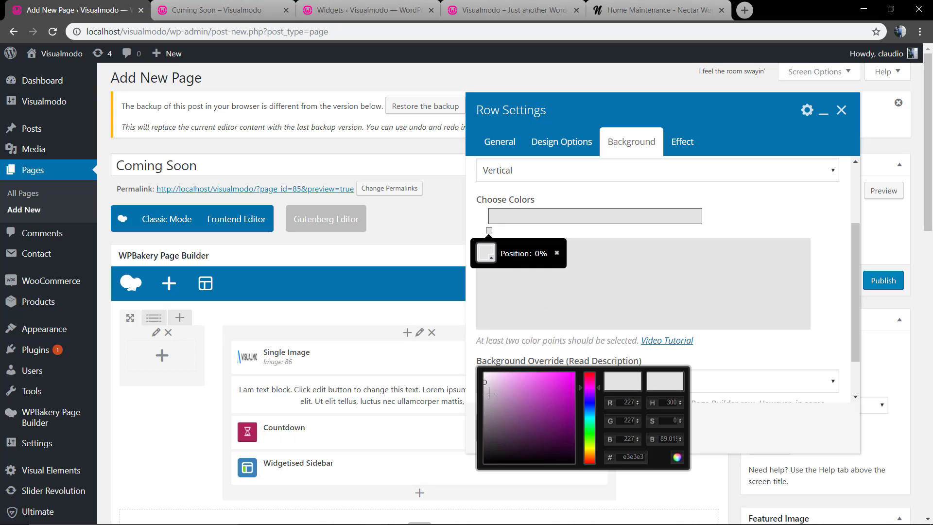
click(492, 404)
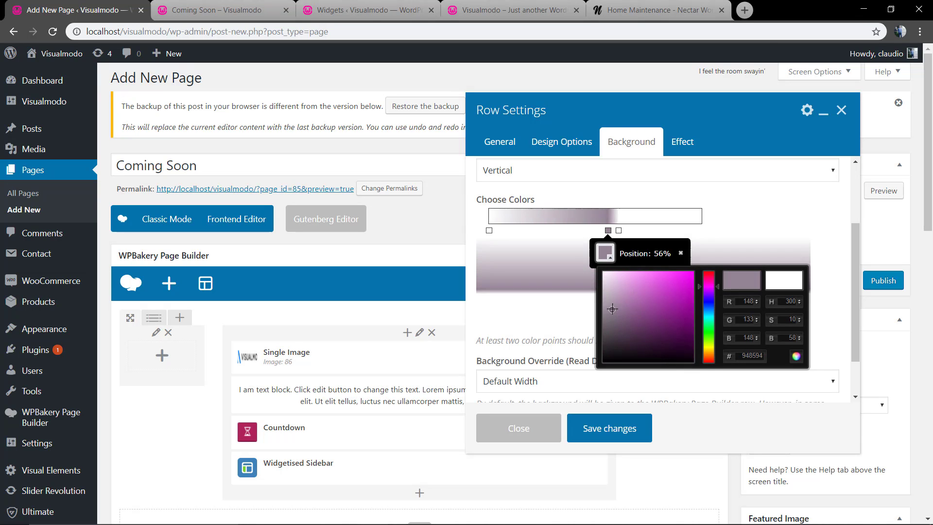
click(619, 230)
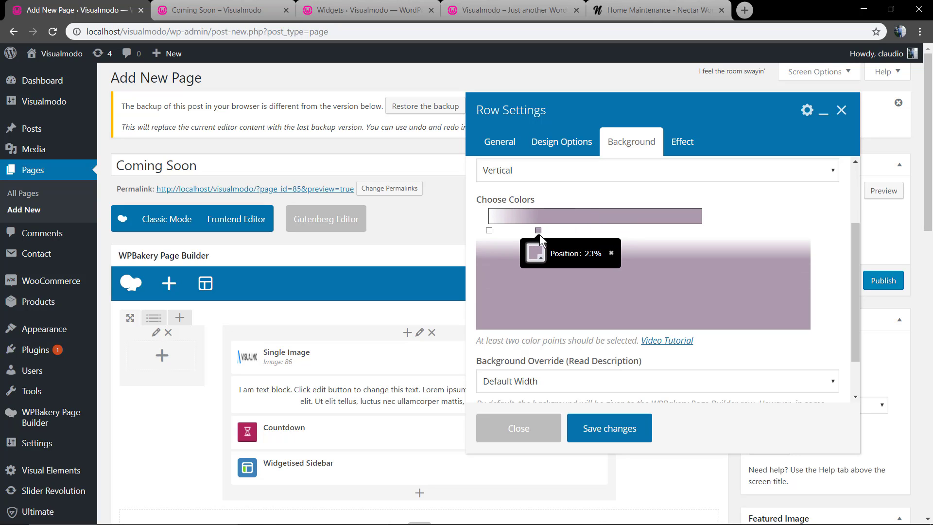
drag(538, 231, 701, 231)
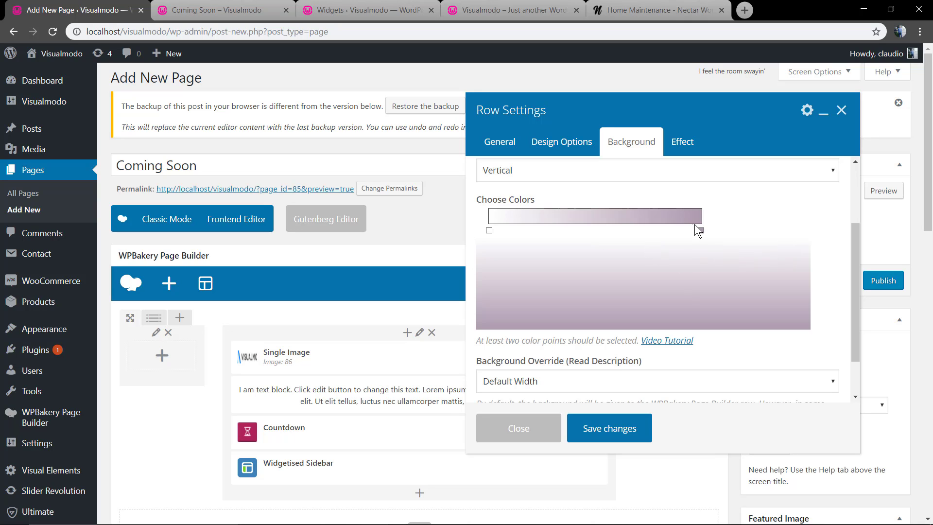
click(700, 231)
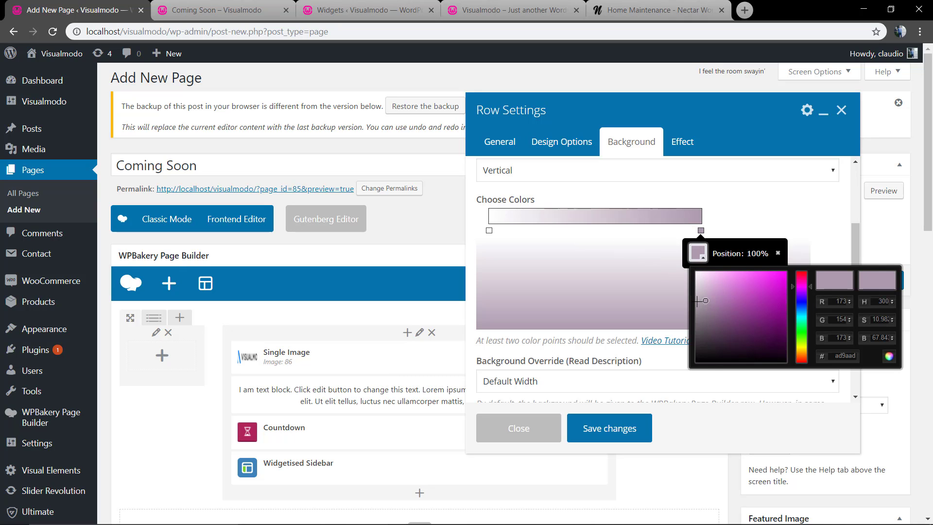
click(703, 278)
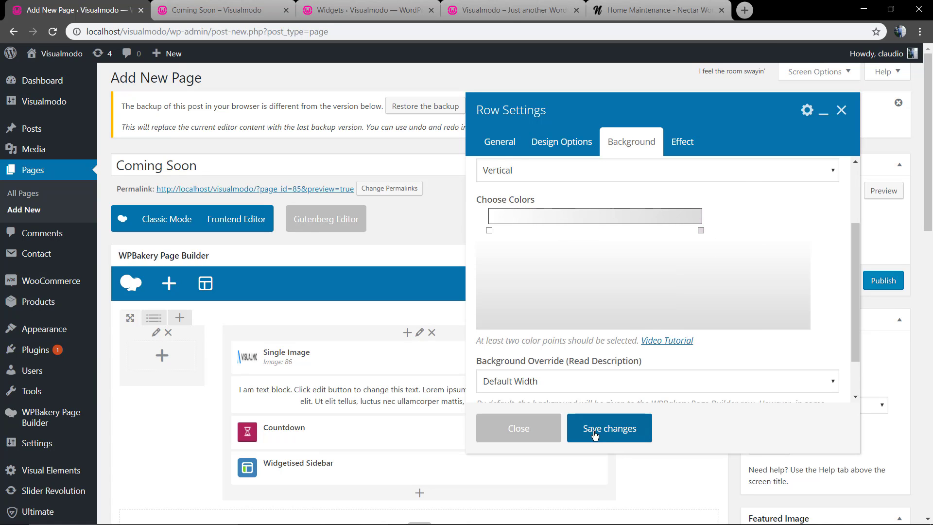
click(608, 428)
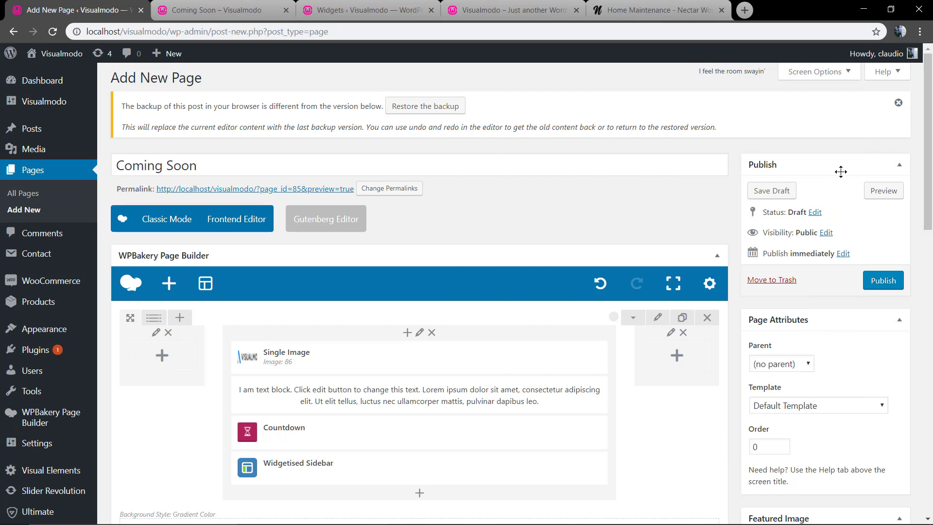
Step: Review the Coming Soon preview showing the gradient behind the logo, text, countdown and icons
click(214, 10)
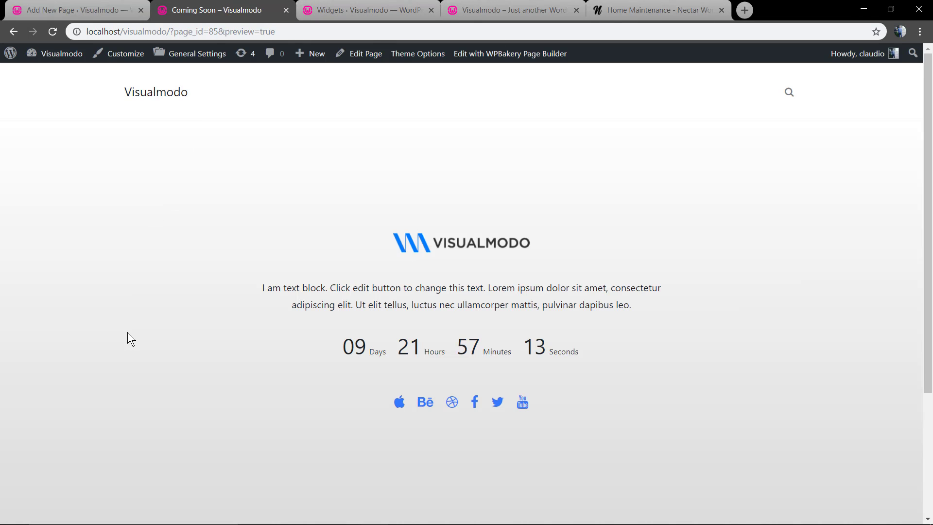
mouse_move(139, 334)
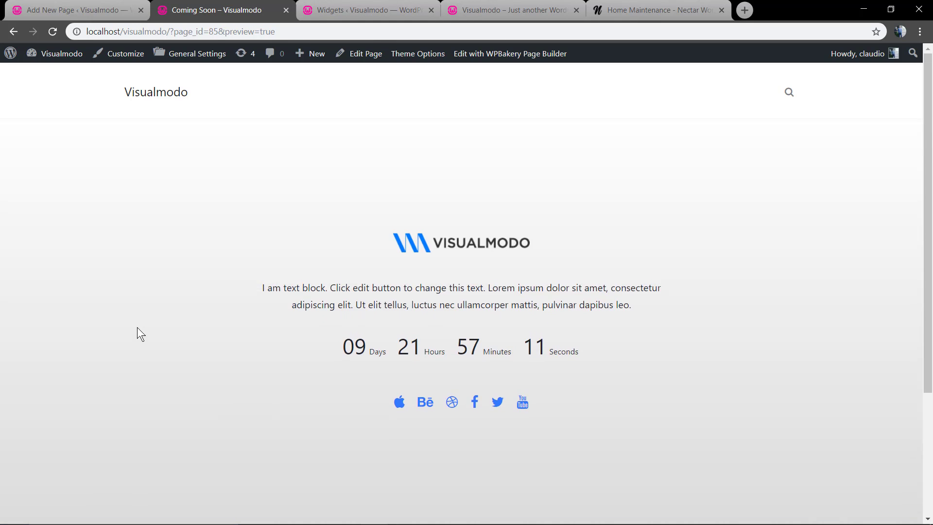
mouse_move(569, 134)
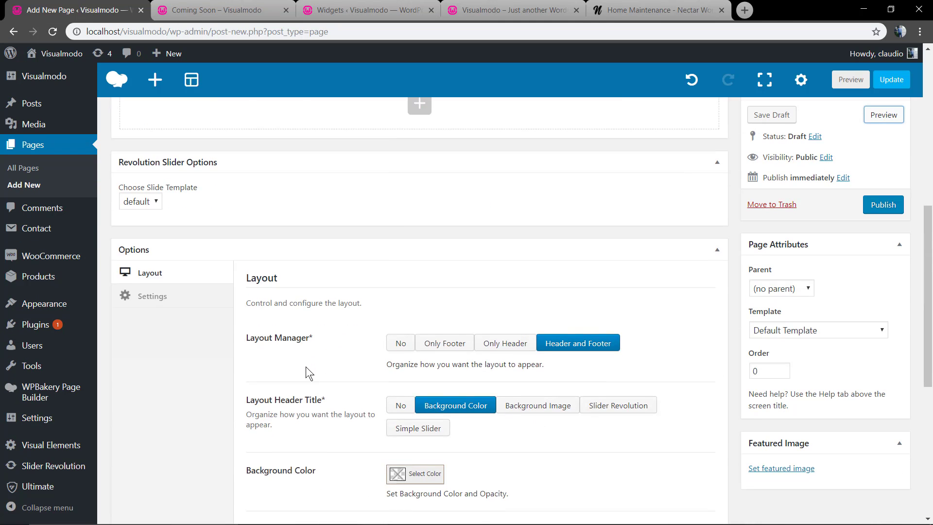
click(214, 10)
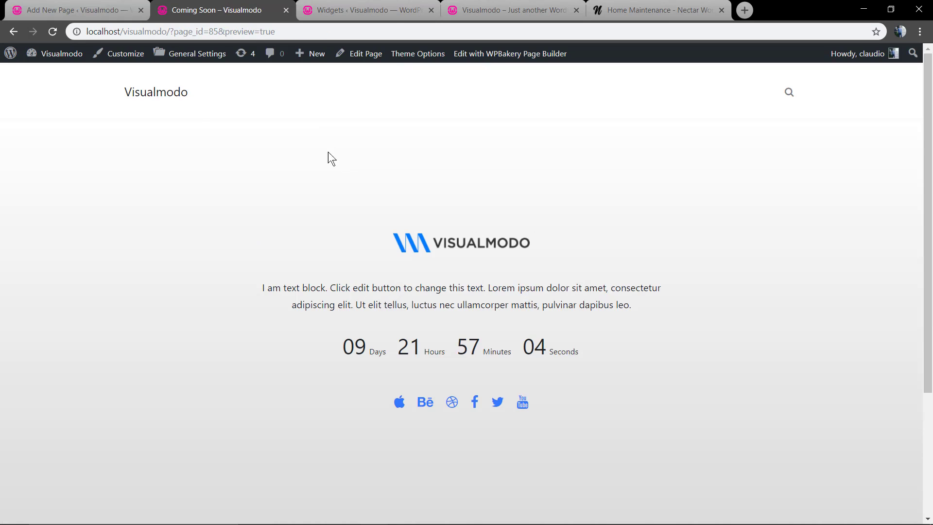
scroll(down, 3)
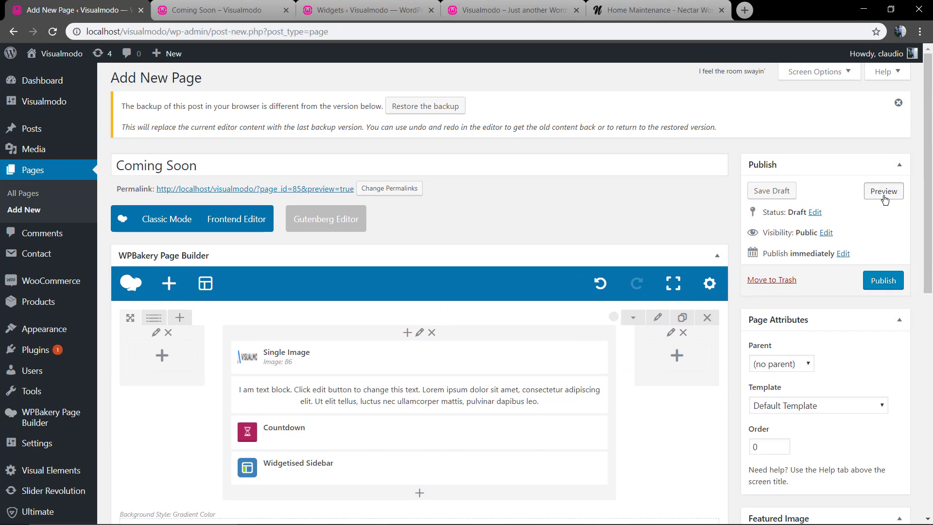
Step: Preview the headerless full-width Coming Soon page, then return to the editor
click(883, 191)
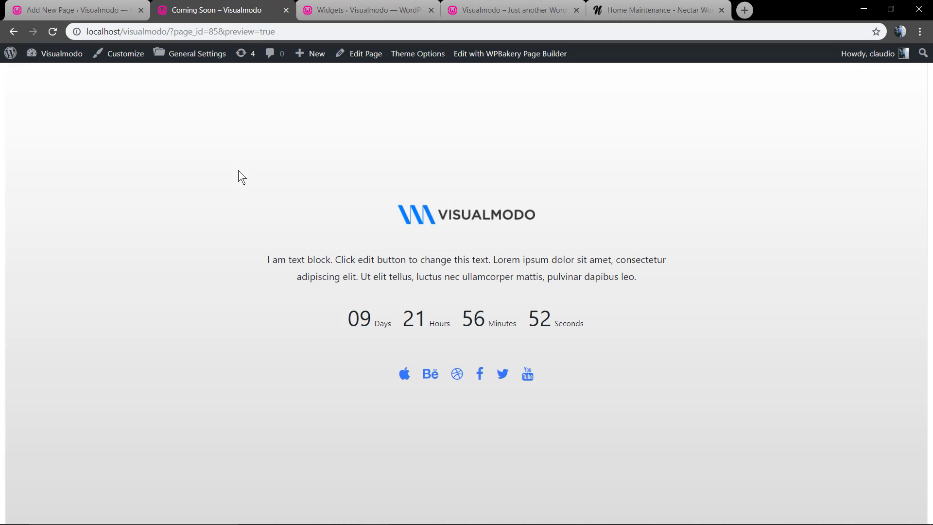
mouse_move(283, 314)
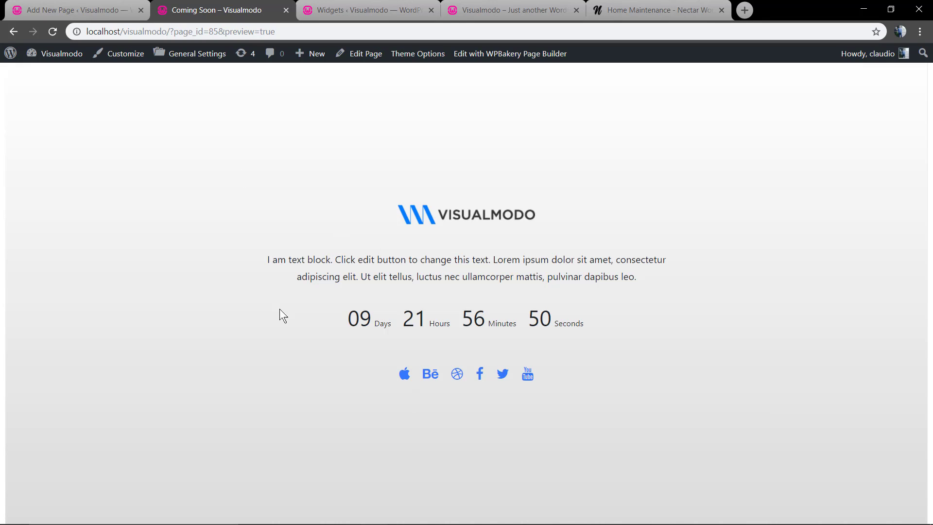
mouse_move(120, 365)
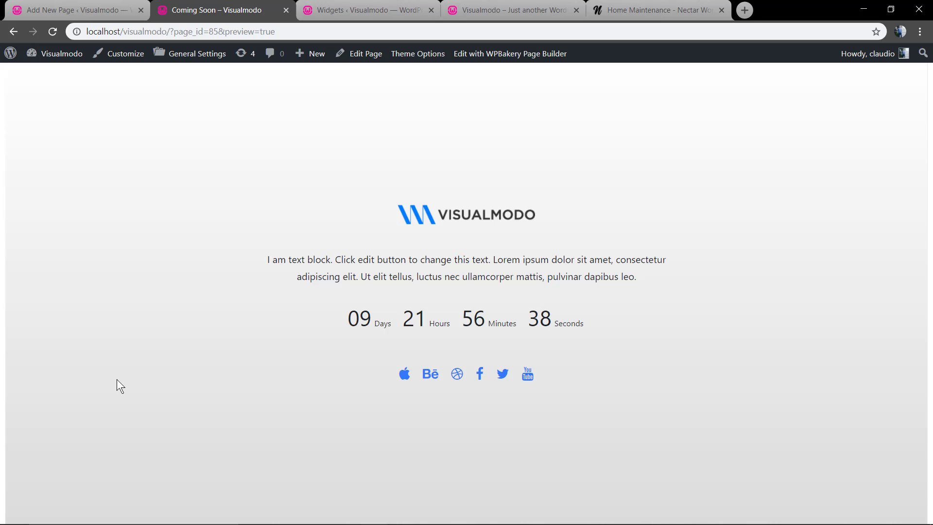
click(71, 9)
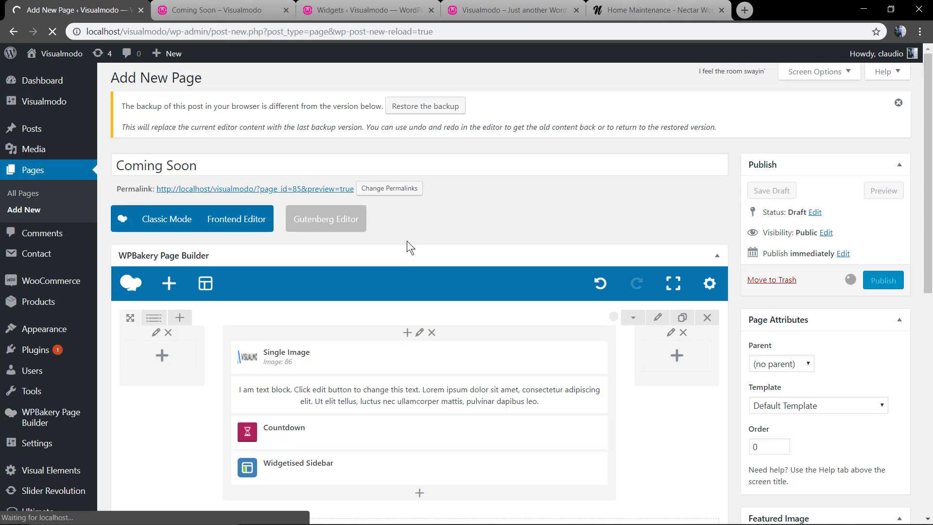
Step: Publish the page and set Coming Soon as the static homepage in Reading Settings, saving changes
click(883, 280)
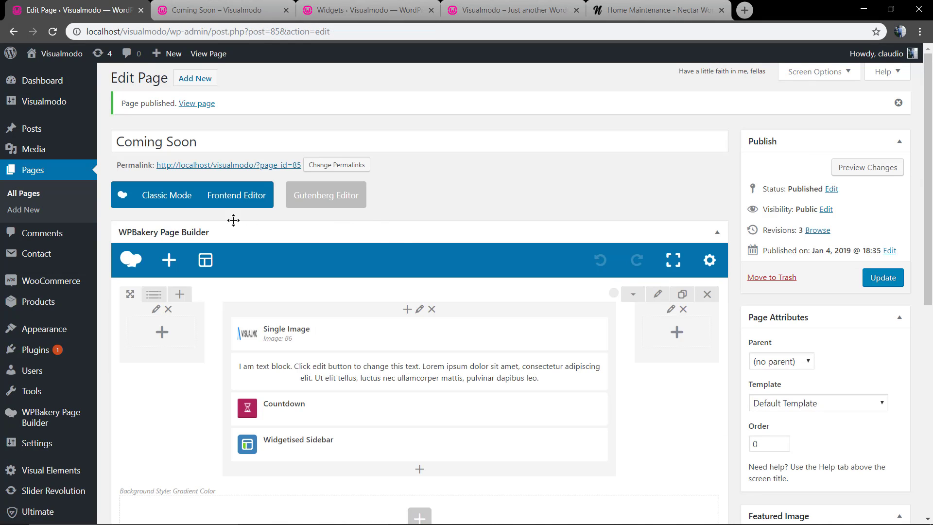
mouse_move(37, 329)
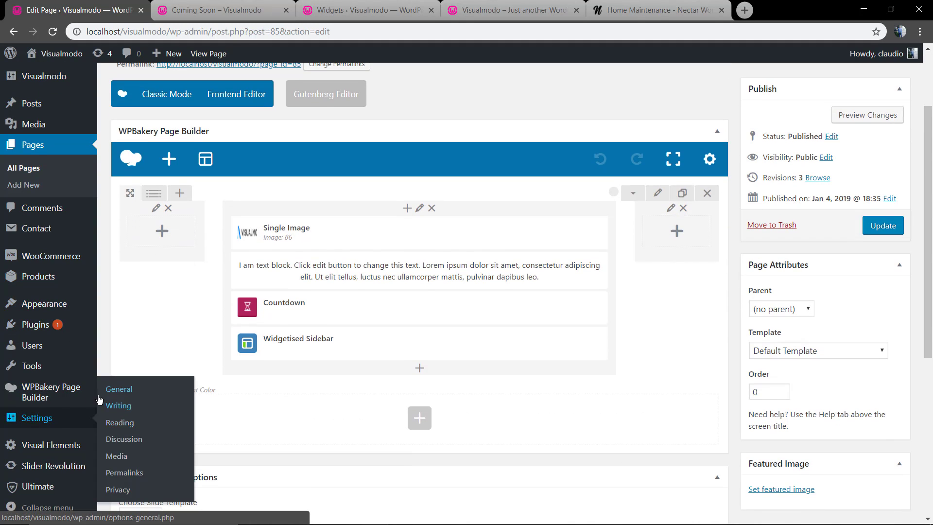
mouse_move(119, 422)
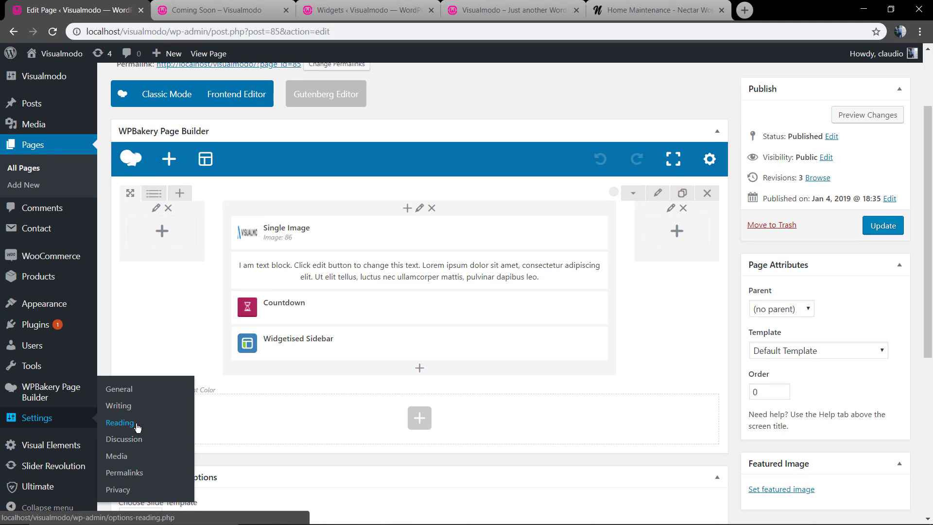
click(121, 423)
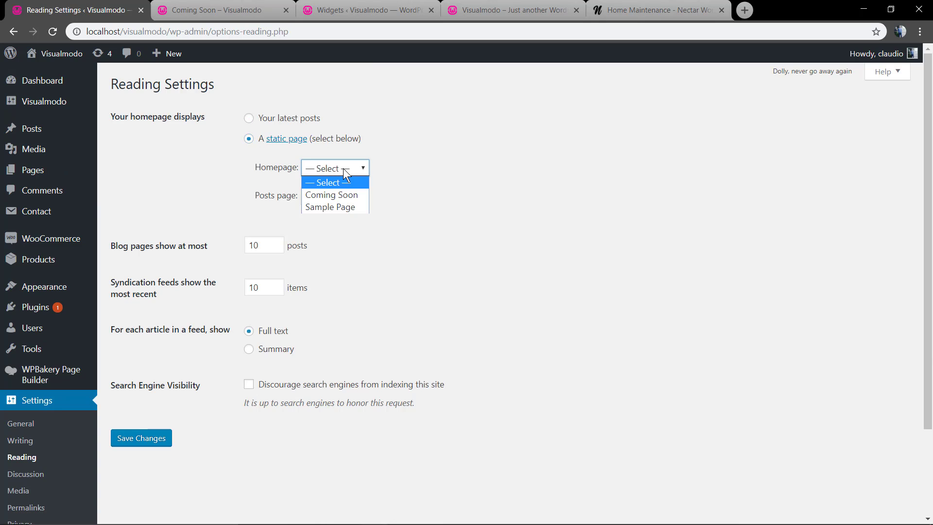
click(330, 194)
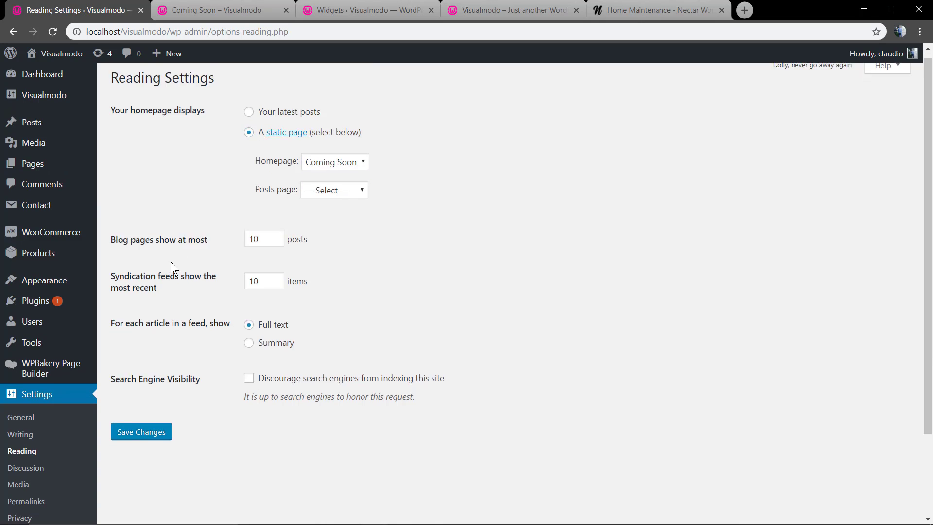
click(141, 431)
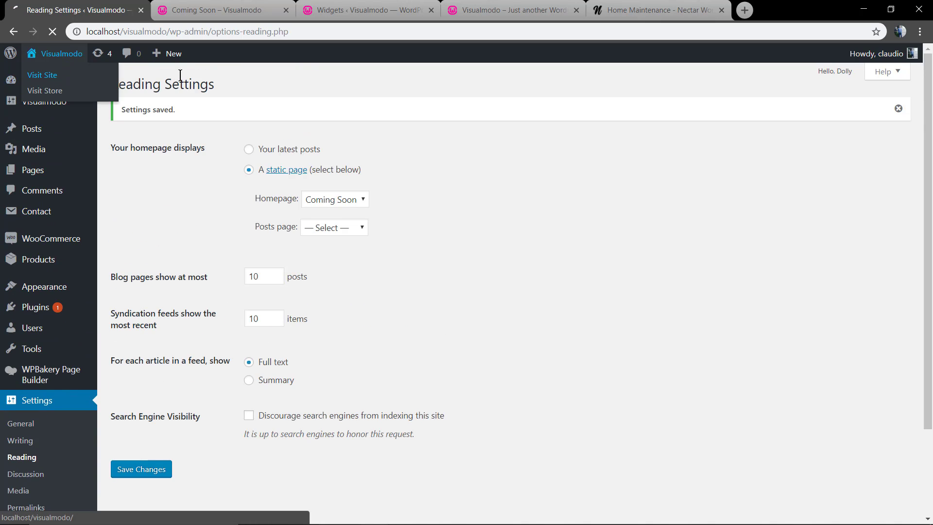
Step: Visit the live site to confirm the Coming Soon page appears as the homepage
click(42, 75)
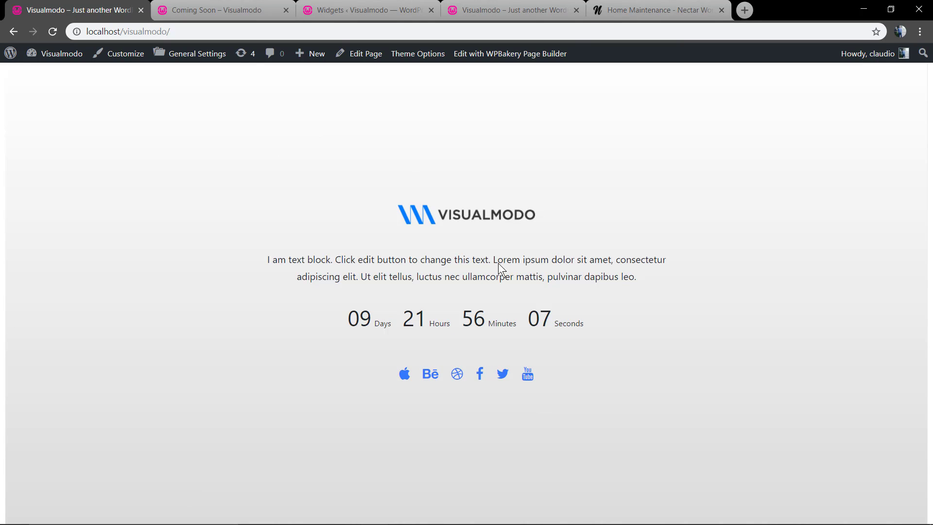
mouse_move(286, 275)
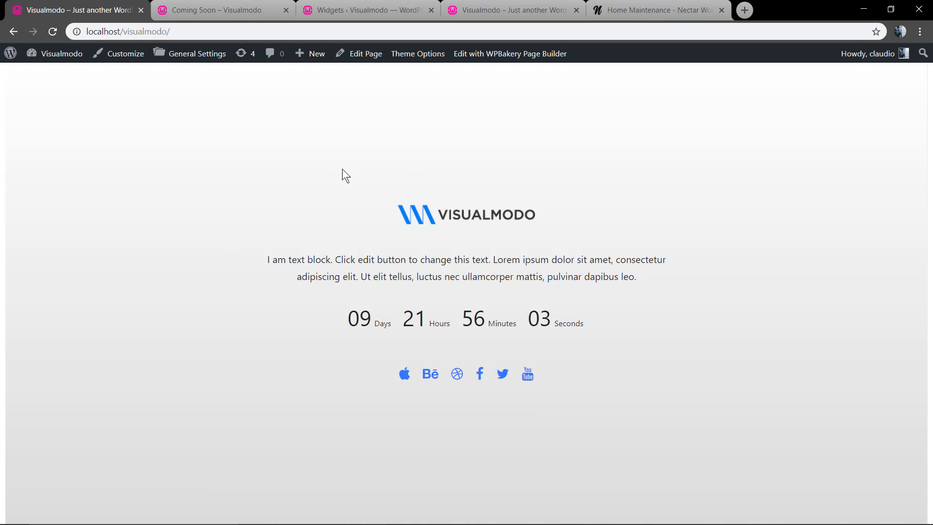
mouse_move(174, 161)
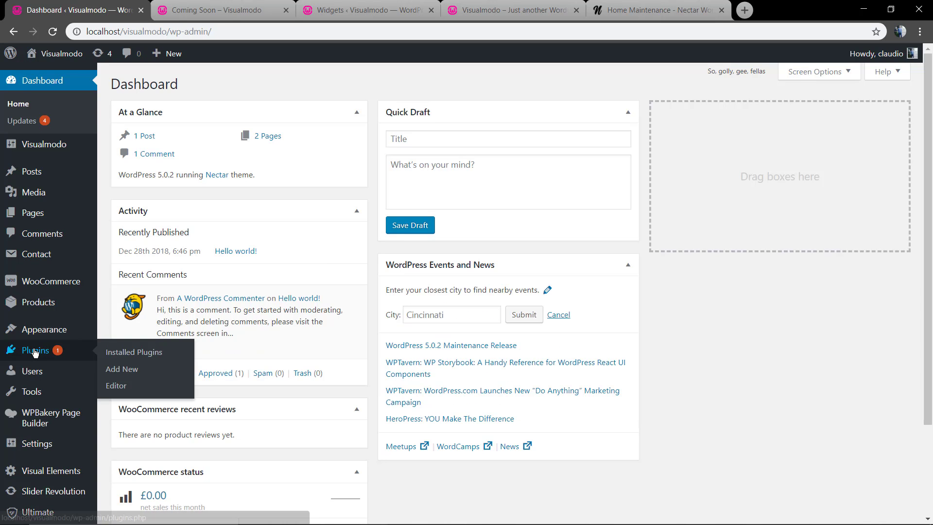
mouse_move(123, 369)
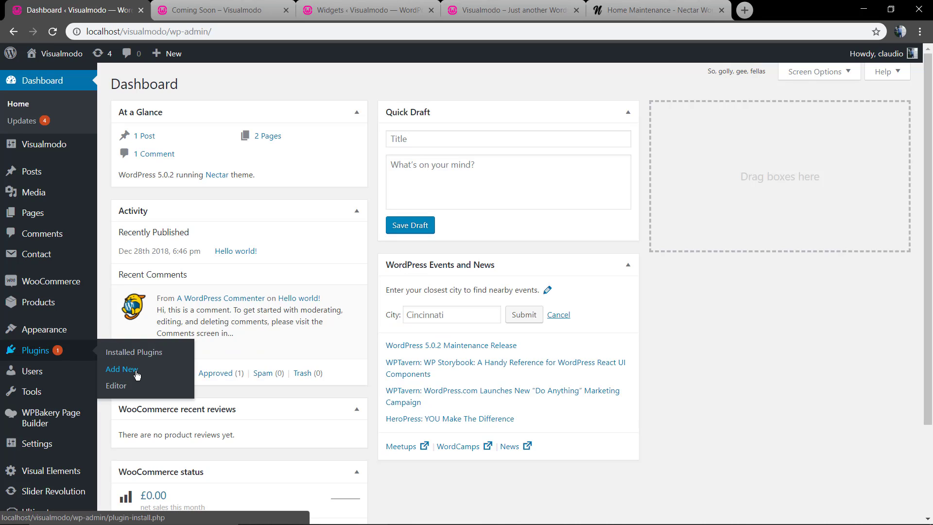
Step: Search the Add Plugins directory for 'coming soon' and look through the results
click(123, 370)
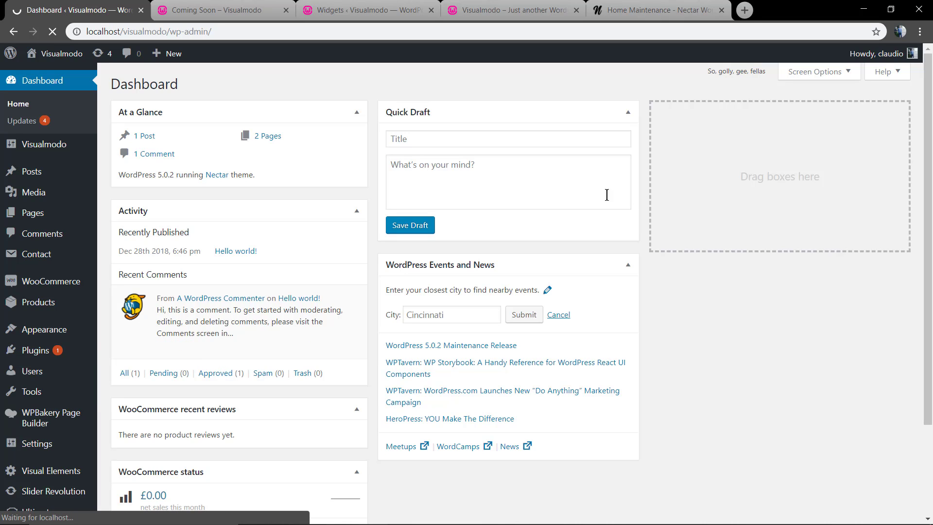
click(23, 348)
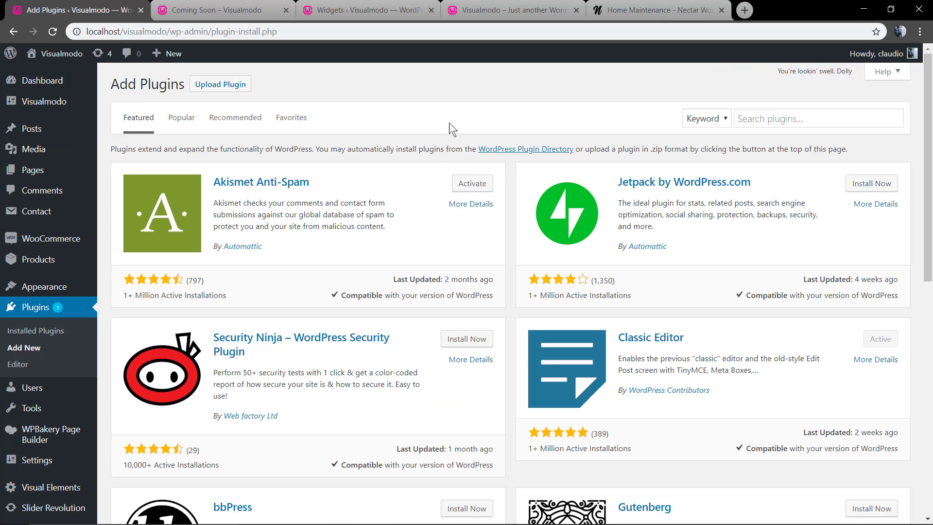
click(818, 118)
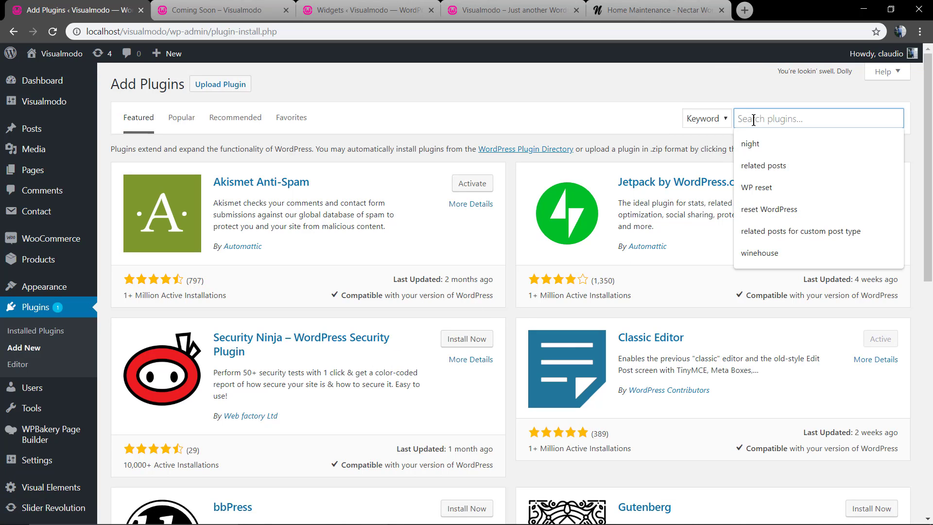
text(coming soon)
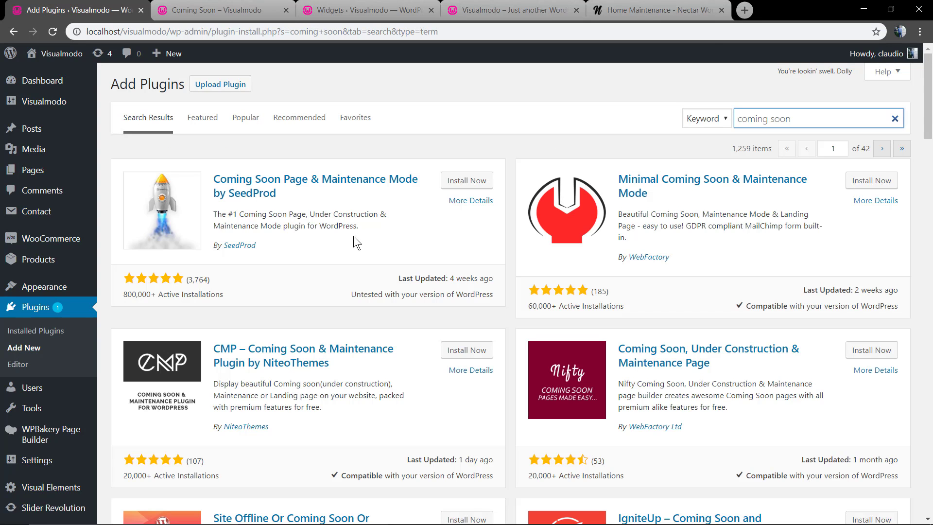
scroll(down, 3)
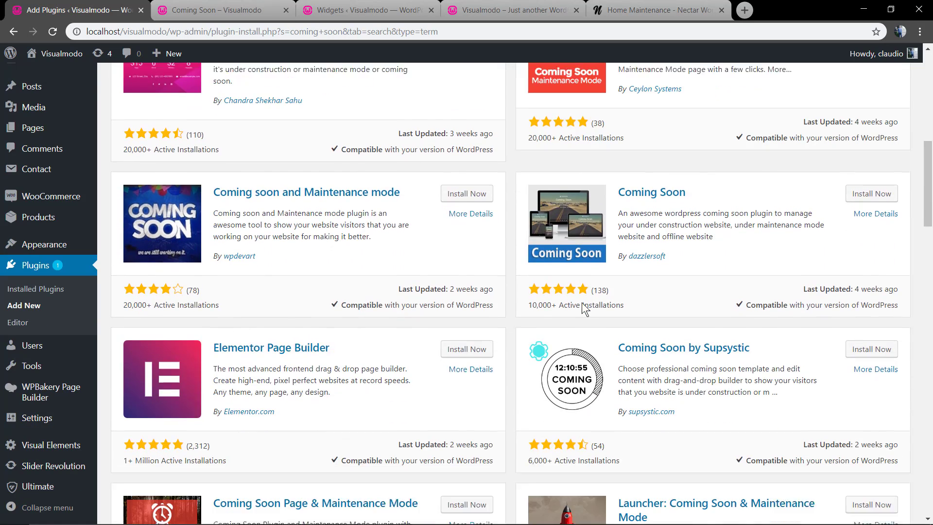
scroll(down, 3)
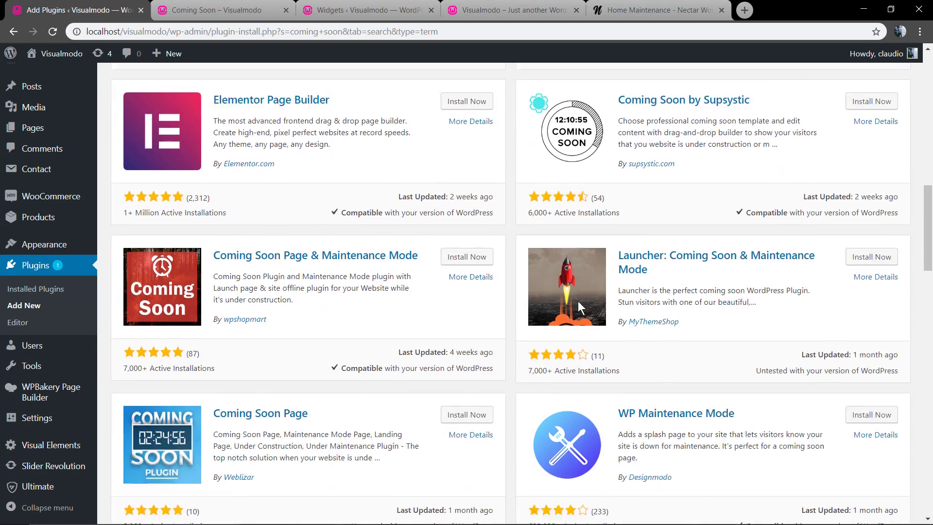
scroll(down, 3)
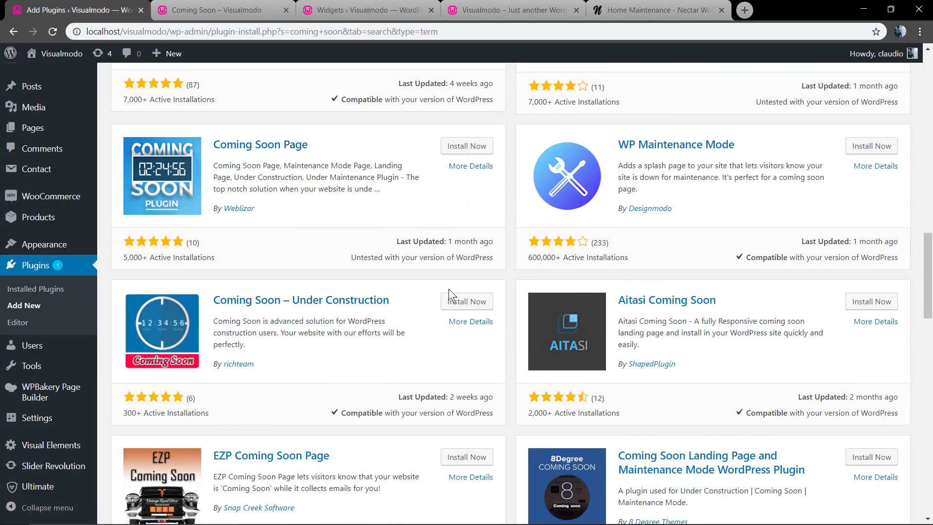
scroll(up, 3)
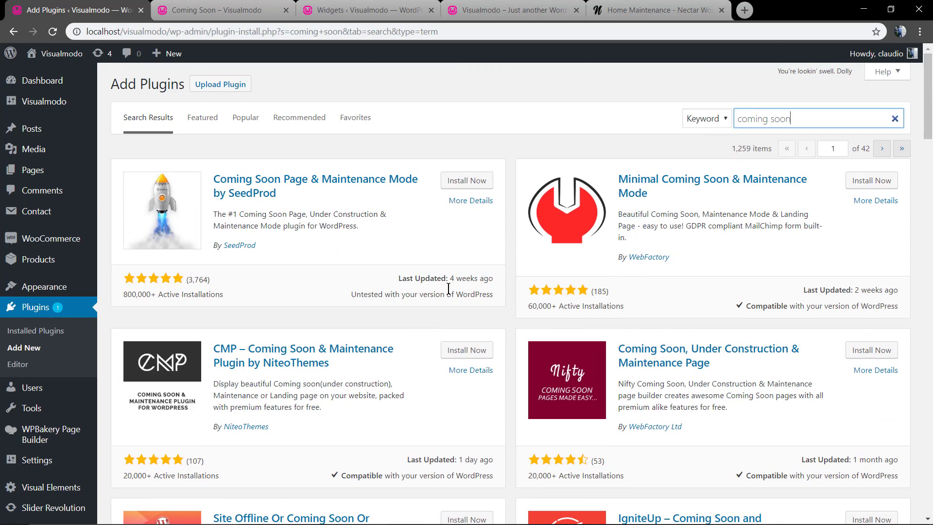
mouse_move(420, 312)
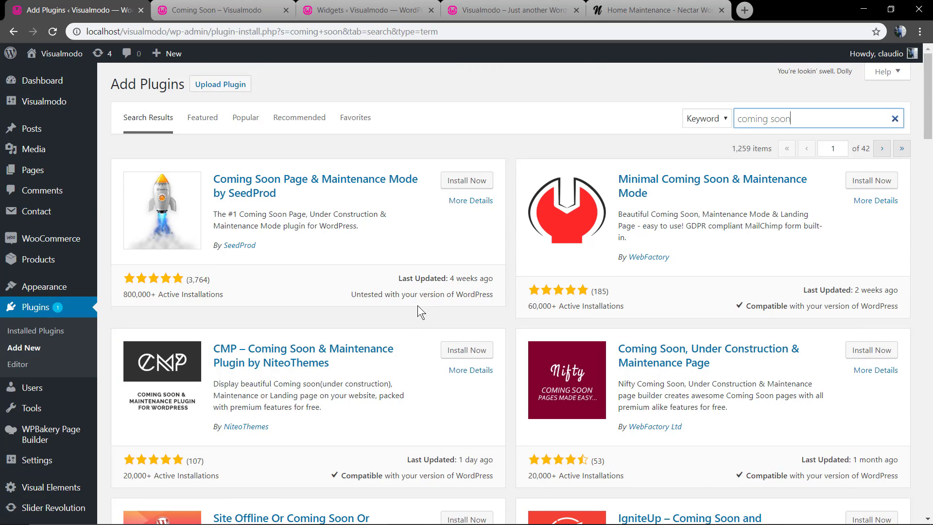
mouse_move(409, 297)
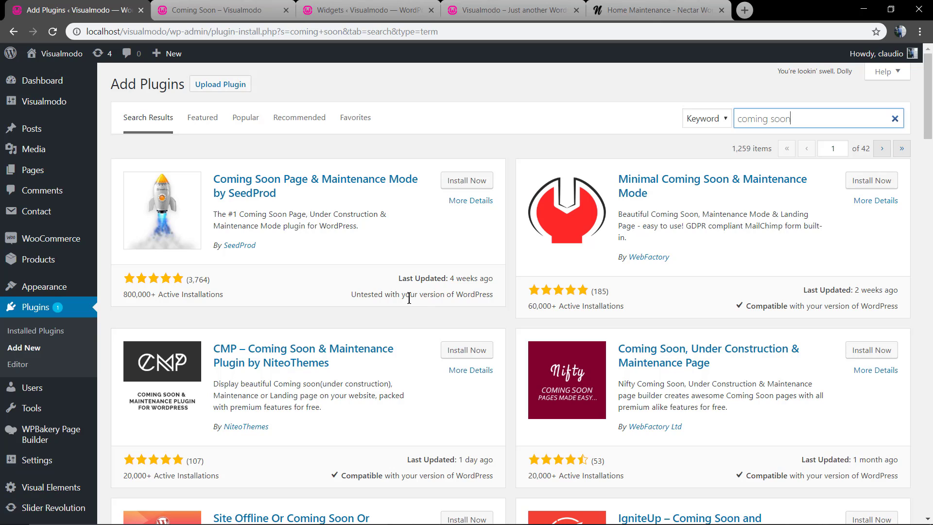